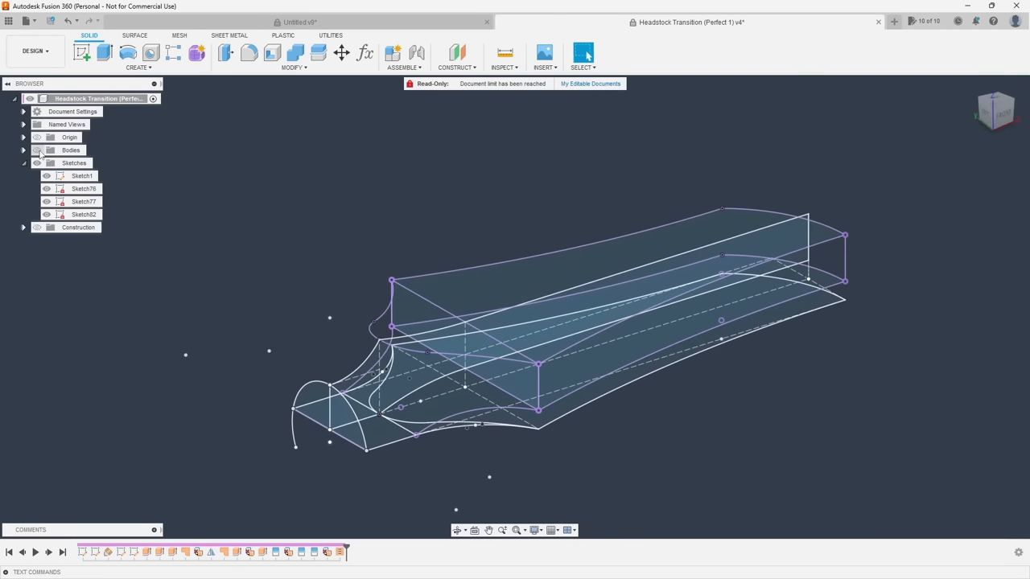
Start a Loft from the Create features between the square and circle profiles
{"action": "left_click", "coordinate": [35, 162]}
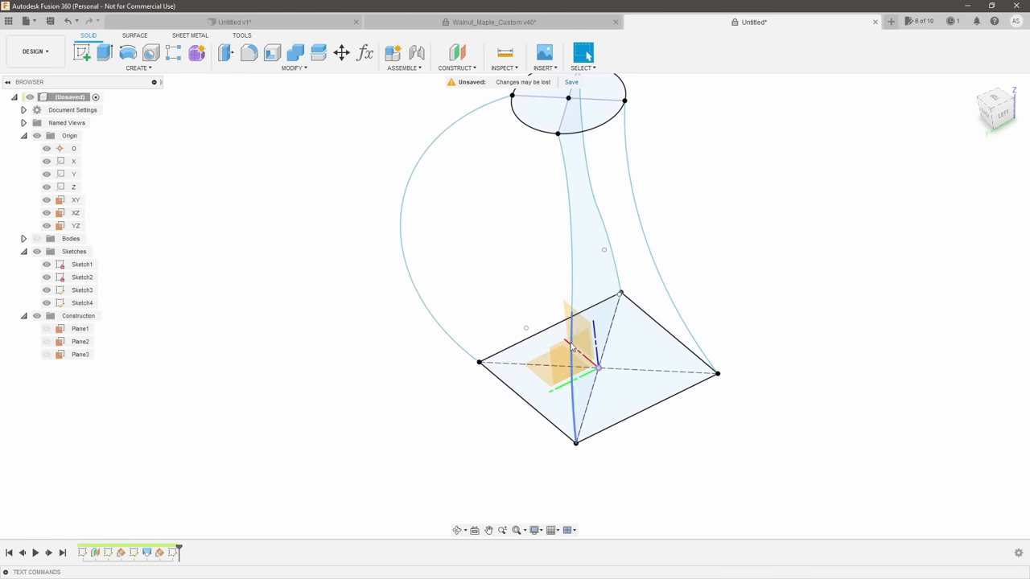
{"action": "left_click", "coordinate": [138, 67]}
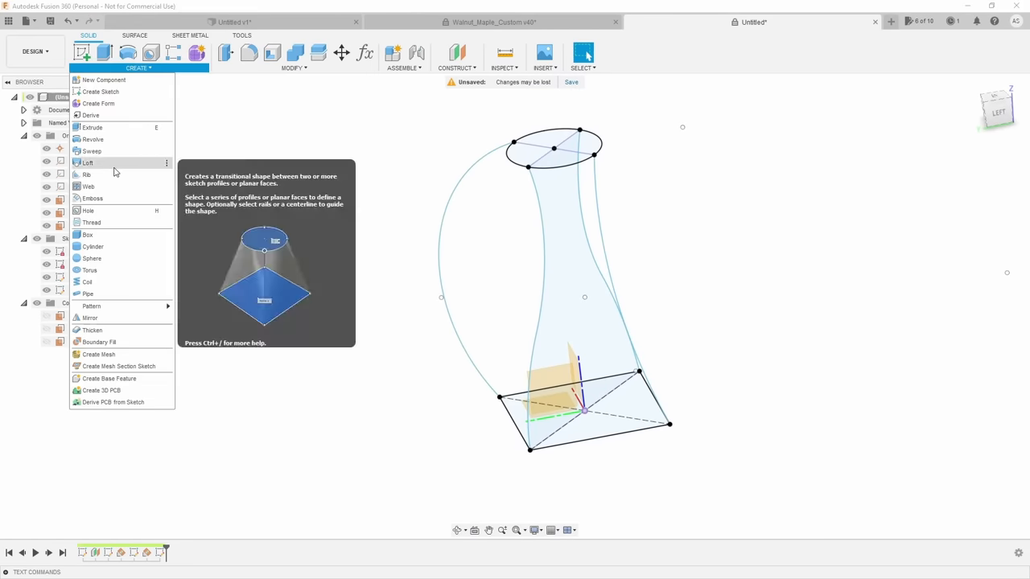
{"action": "left_click", "coordinate": [87, 162]}
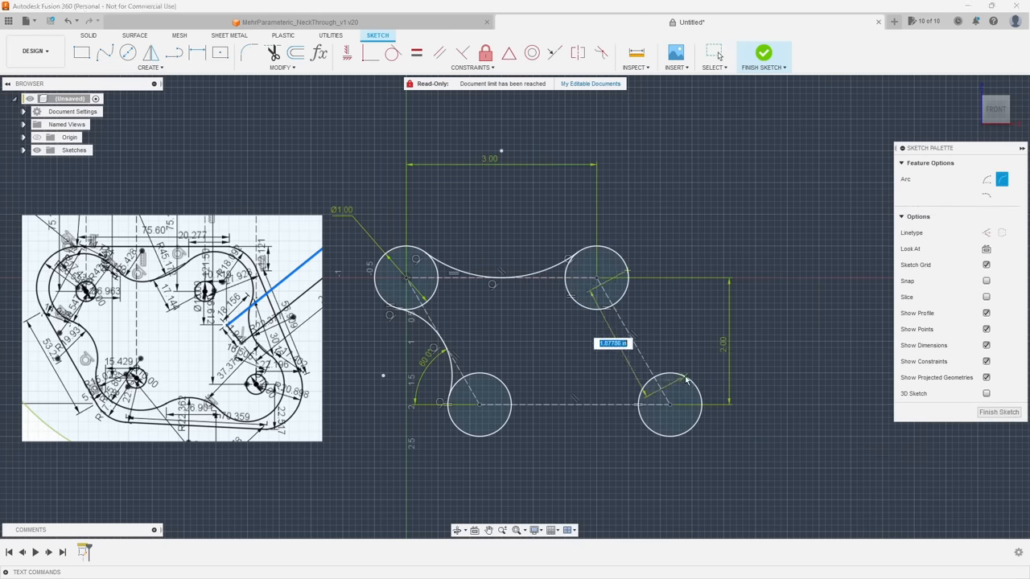
Offset the plate outline, then switch to the sweep demo with the spline between two cylinders
{"action": "left_click", "coordinate": [150, 67]}
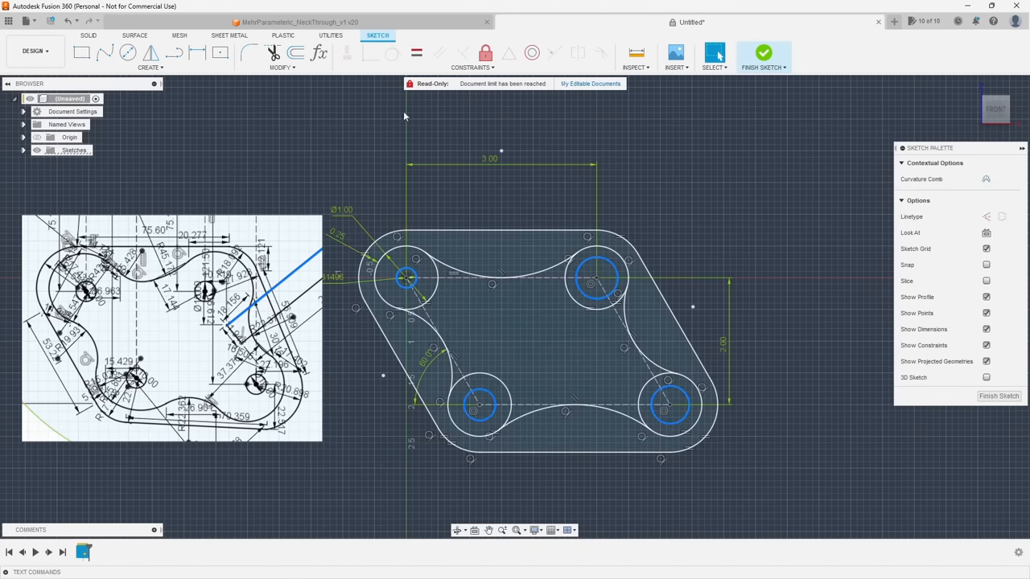
{"action": "left_click", "coordinate": [762, 55]}
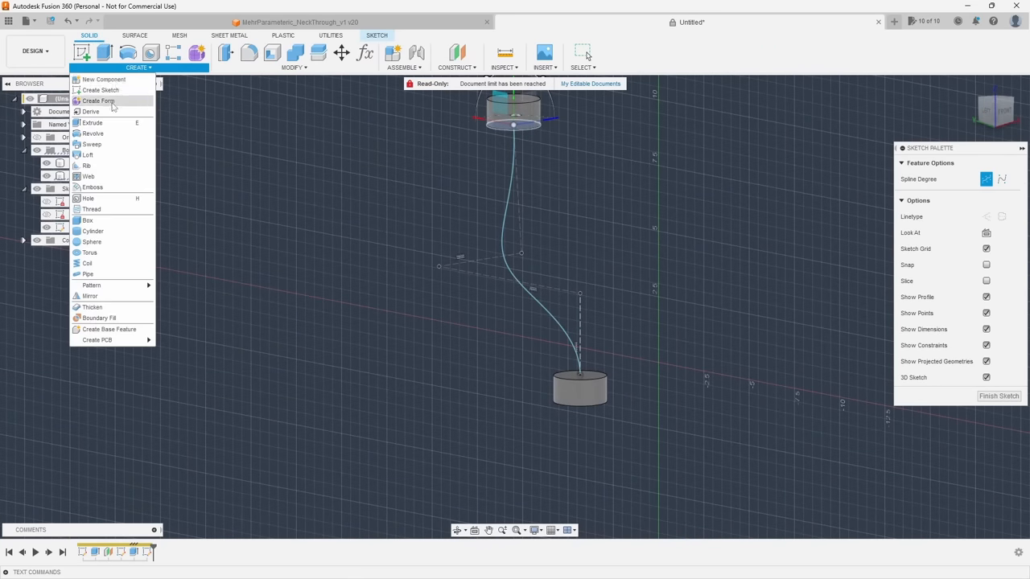
Sweep the cylinder face along the spline path, then move on to extruding the rectangle sketch
{"action": "left_click", "coordinate": [91, 145]}
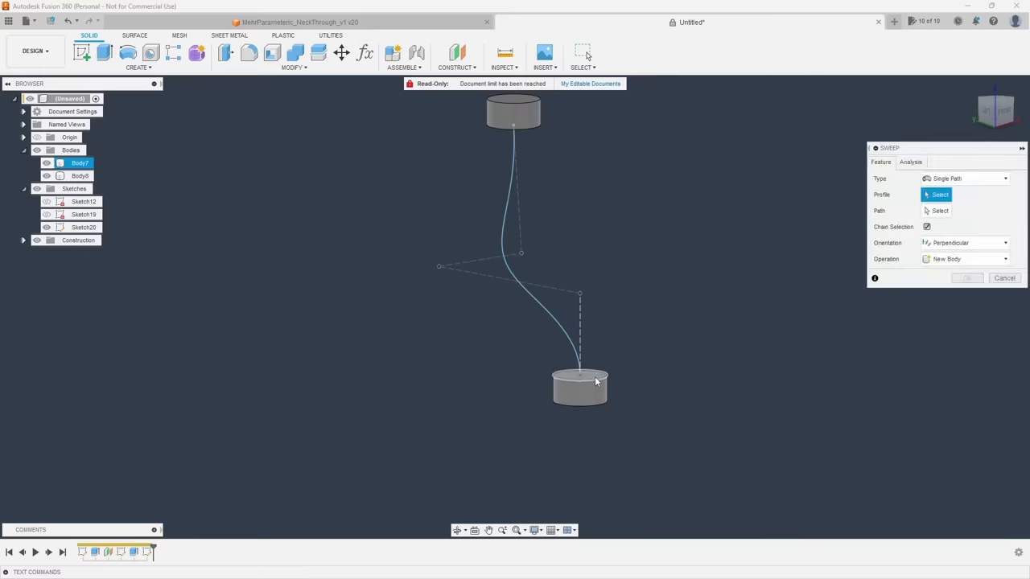
{"action": "left_click", "coordinate": [579, 378]}
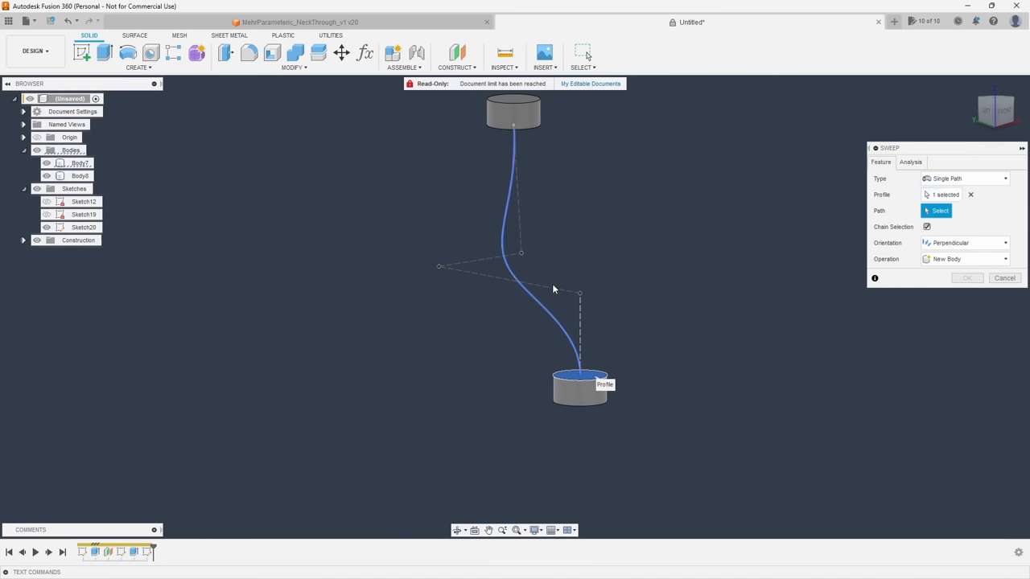
{"action": "left_click", "coordinate": [966, 277]}
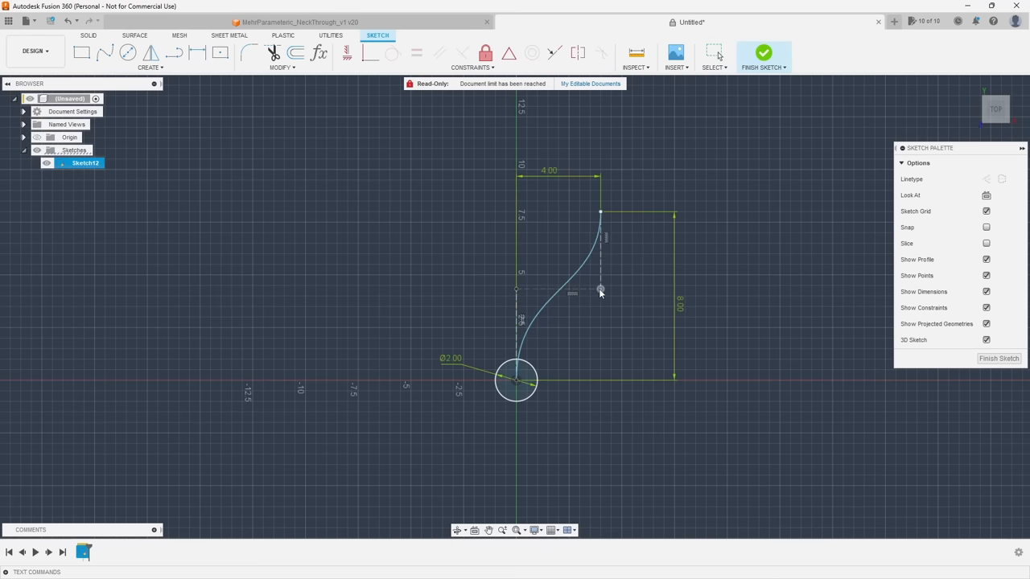
{"action": "left_click", "coordinate": [763, 53]}
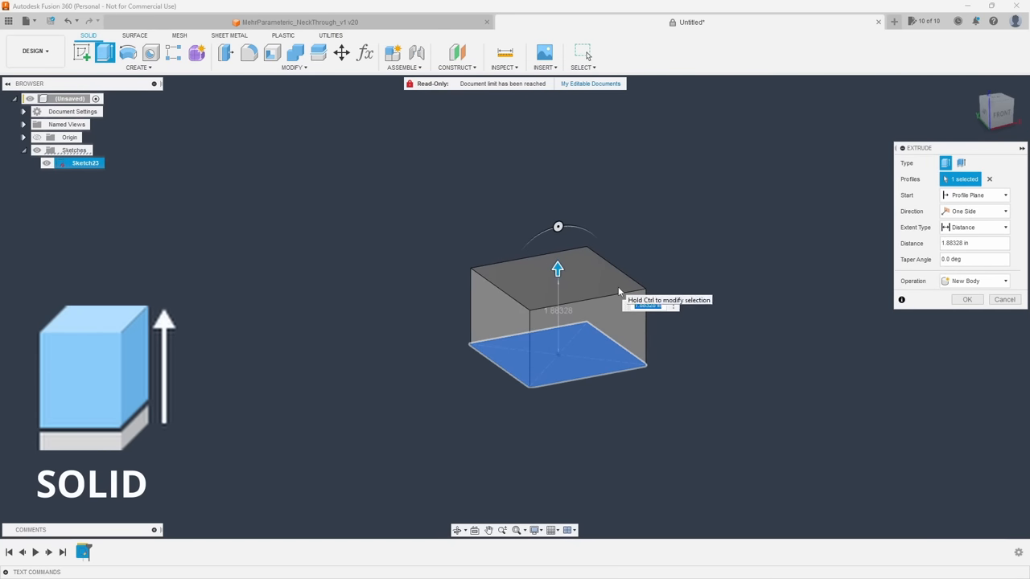
Build a surface loft with profiles and a guide rail, edit a form, then bring up the mesh box part
{"action": "left_click", "coordinate": [230, 36]}
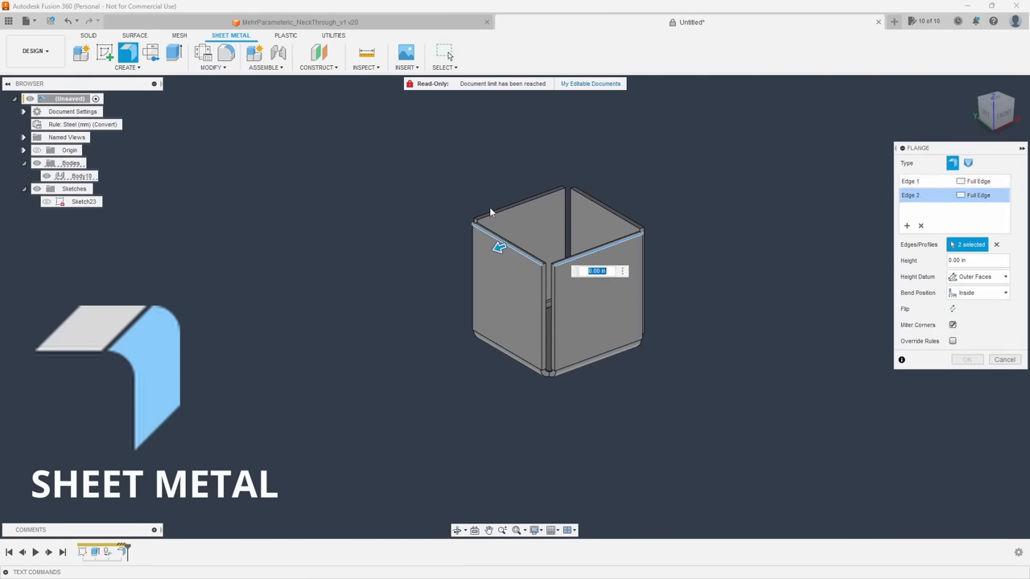
{"action": "left_click", "coordinate": [966, 360]}
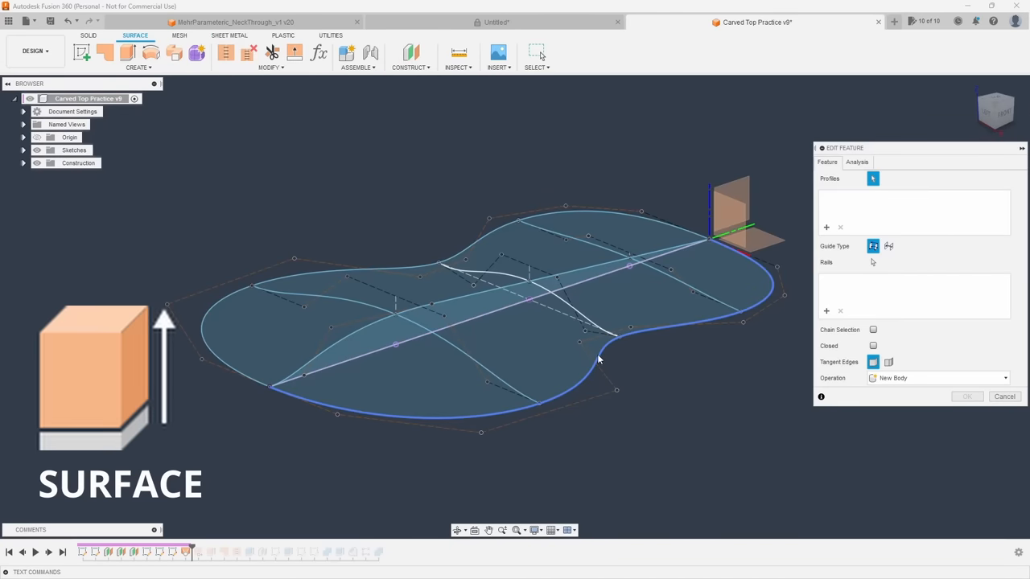
{"action": "left_click", "coordinate": [523, 354]}
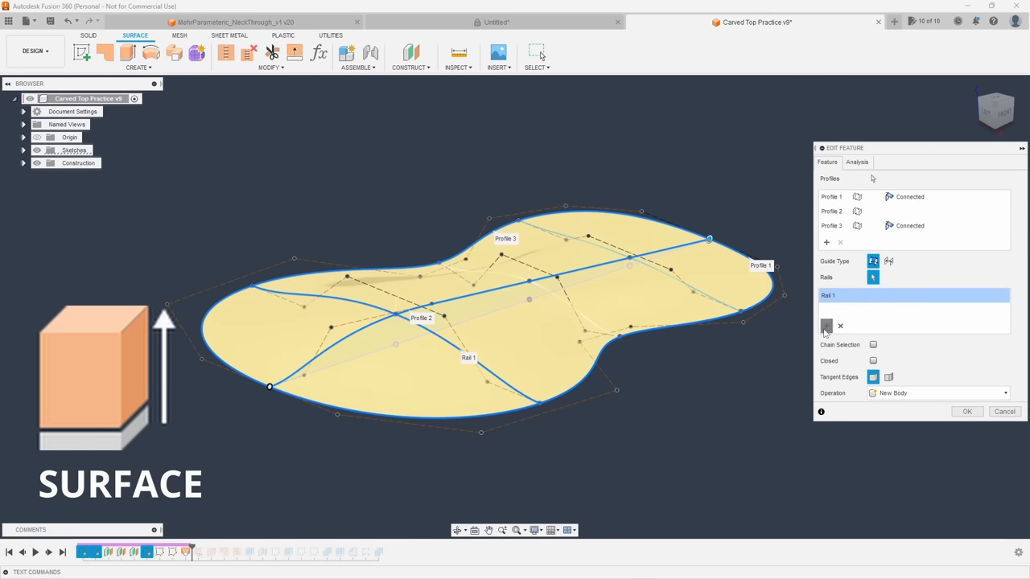
{"action": "left_click", "coordinate": [966, 412]}
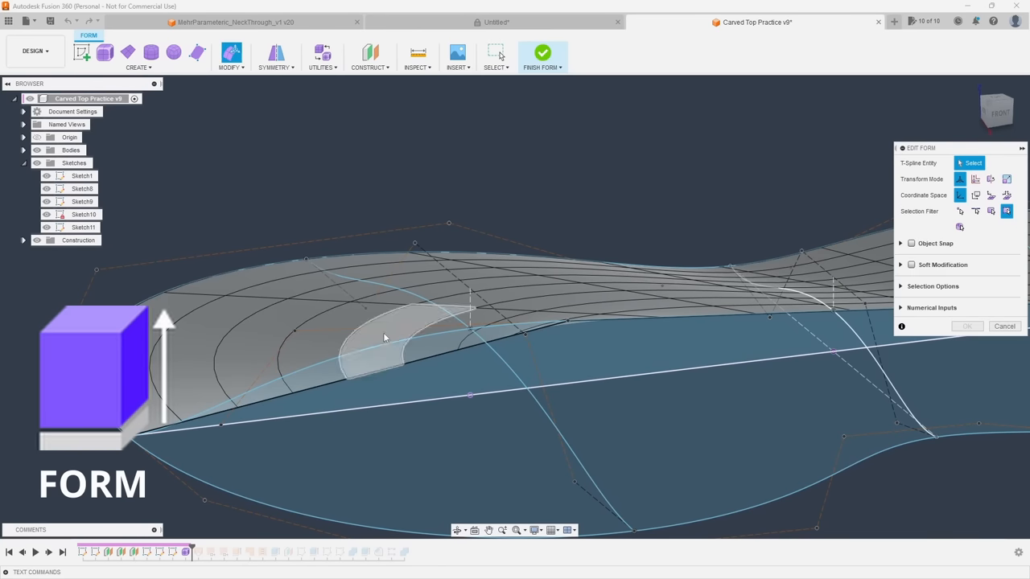
{"action": "left_click", "coordinate": [402, 346]}
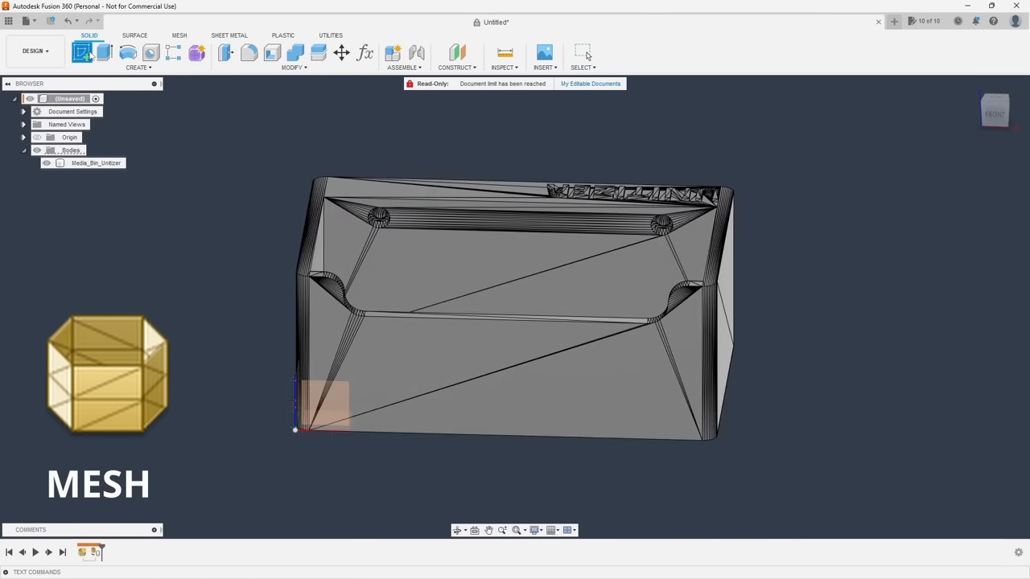
{"action": "left_click", "coordinate": [127, 52]}
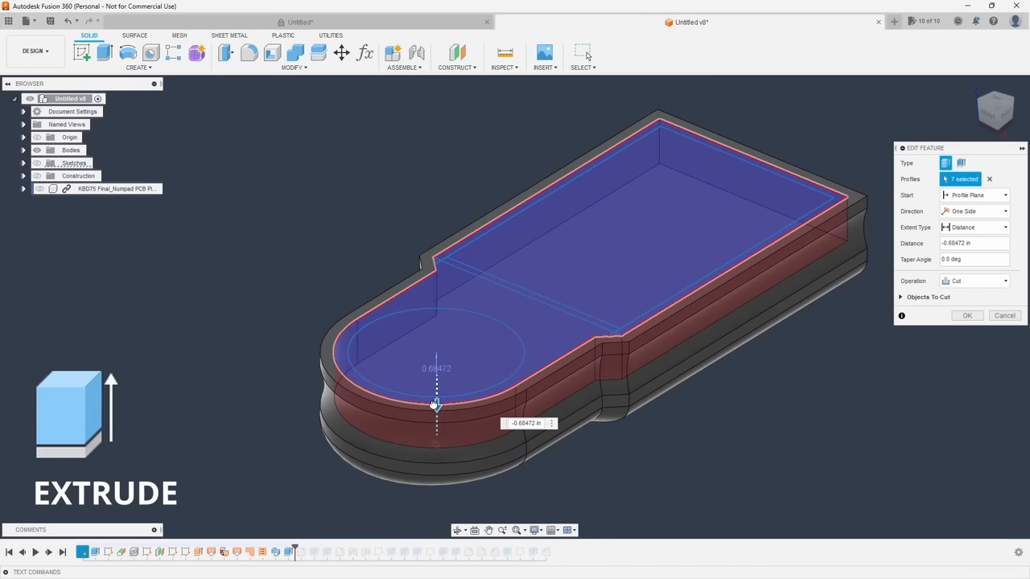
Confirm the cut extrude, the nozzle revolve and the sweep, leading into the loft setup
{"action": "left_click", "coordinate": [967, 315]}
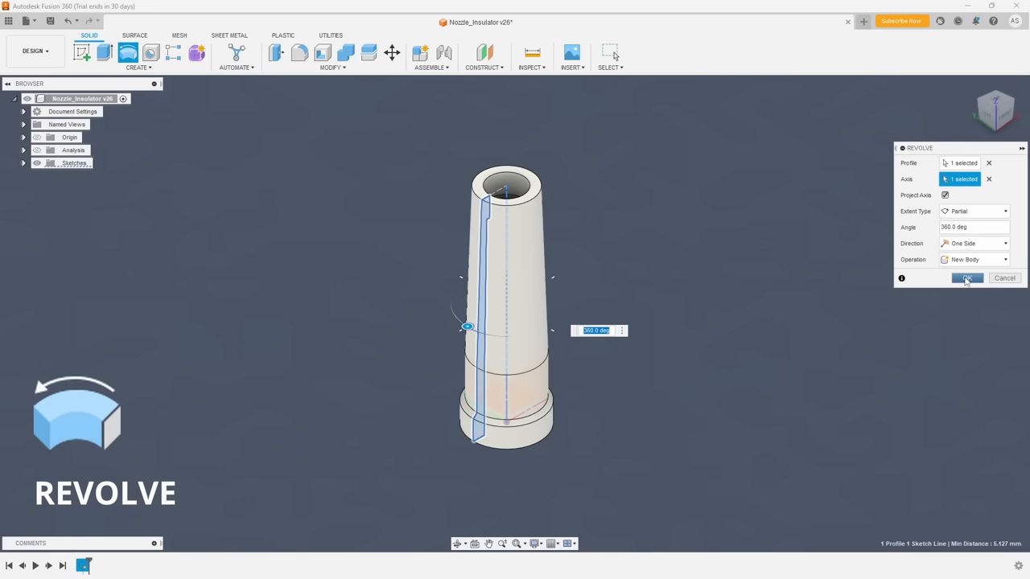
{"action": "left_click", "coordinate": [966, 276]}
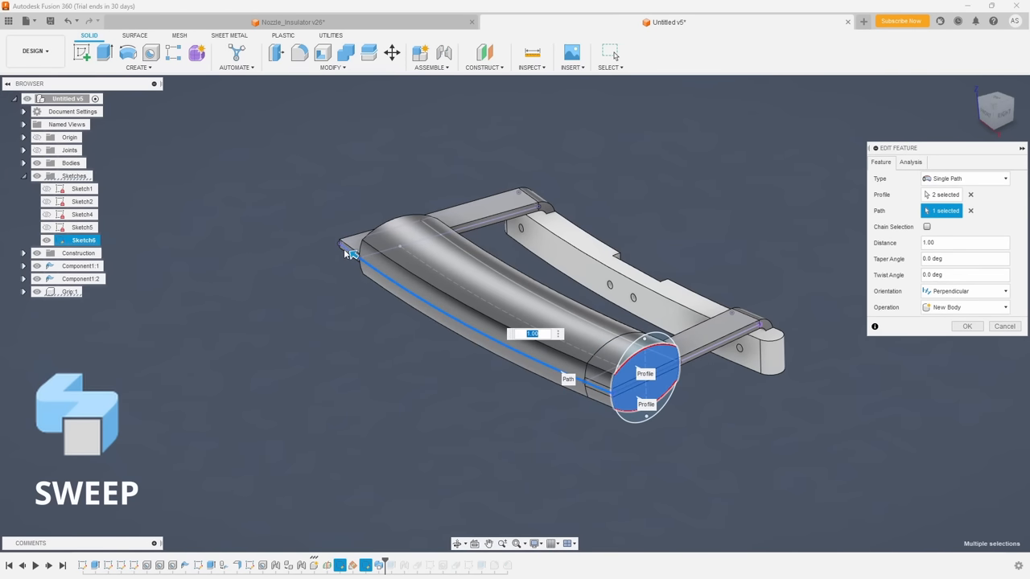
{"action": "left_click", "coordinate": [967, 325]}
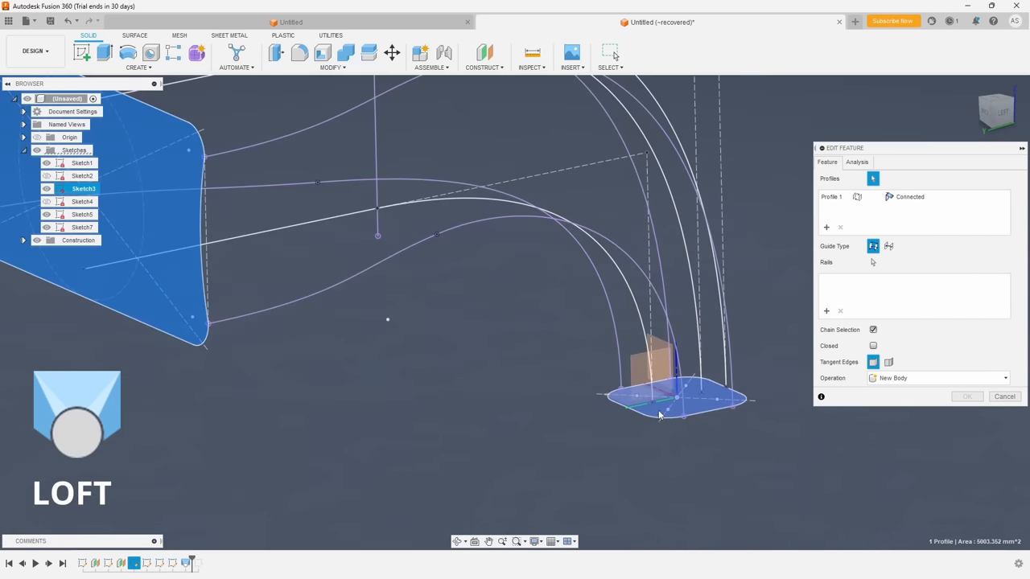
Finish the loft with its second profile into a curved duct body and check it with a curvature map
{"action": "left_click", "coordinate": [660, 415]}
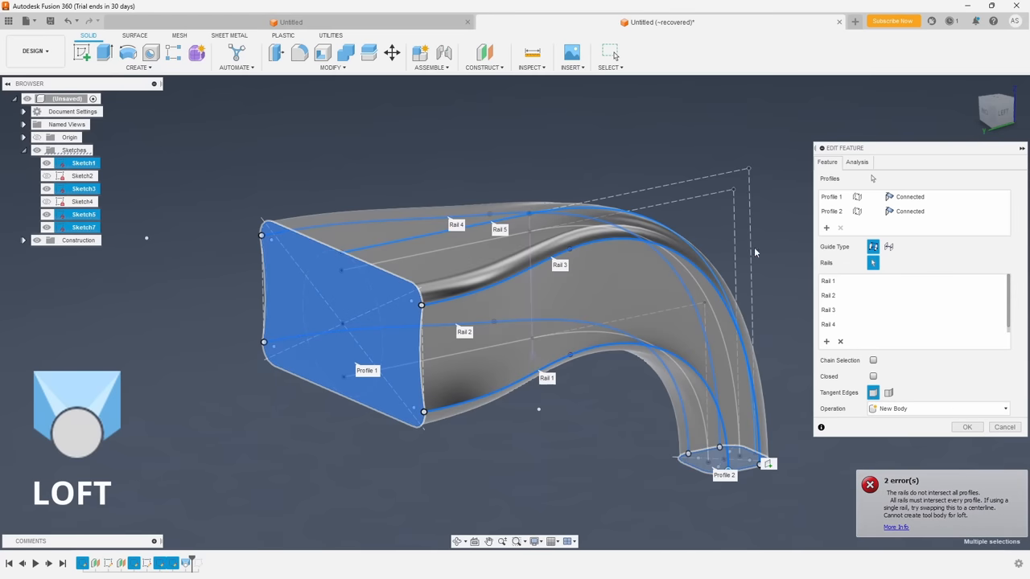
{"action": "left_click", "coordinate": [967, 428]}
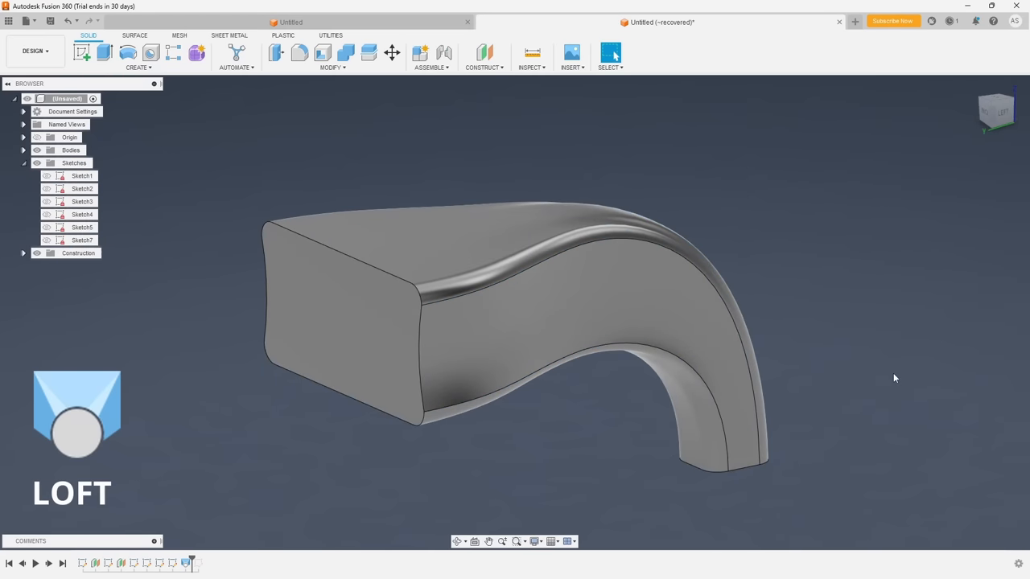
{"action": "left_click_drag", "start_coordinate": [893, 378], "coordinate": [560, 222]}
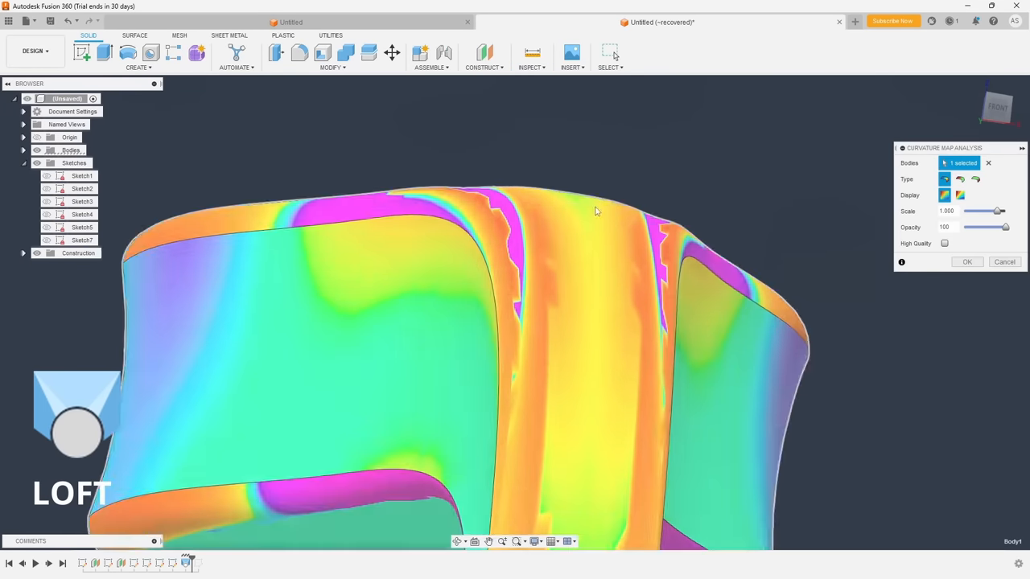
{"action": "left_click", "coordinate": [531, 57]}
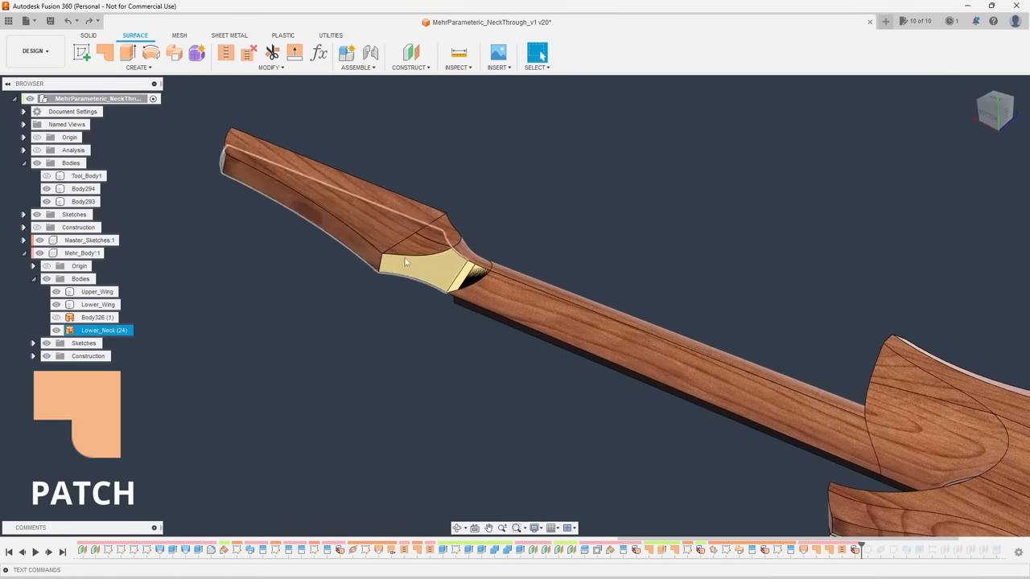
Patch the headstock transition gap with G2 curvature continuity, then move to the gear sketch design
{"action": "left_click", "coordinate": [105, 51]}
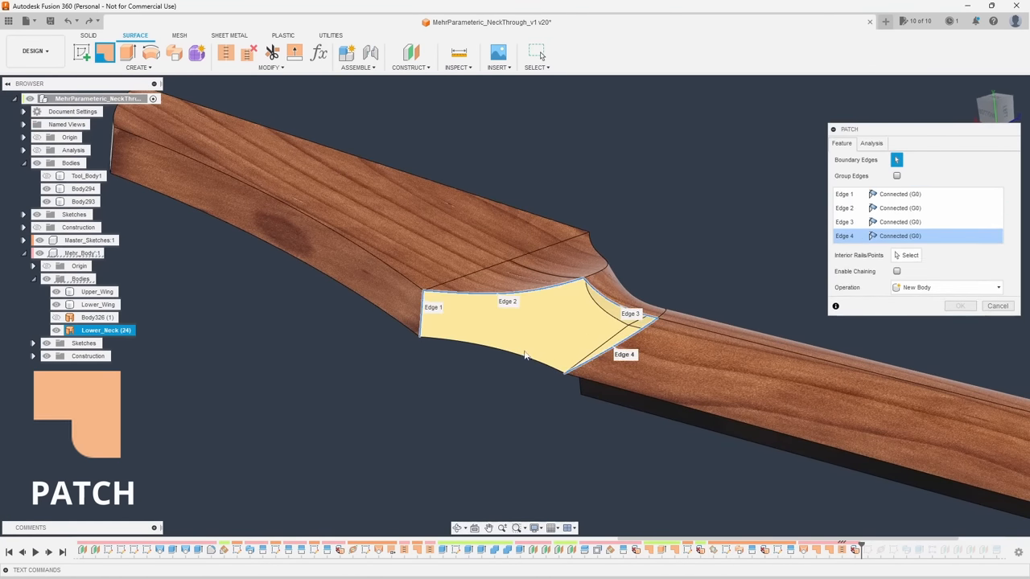
{"action": "left_click", "coordinate": [941, 222]}
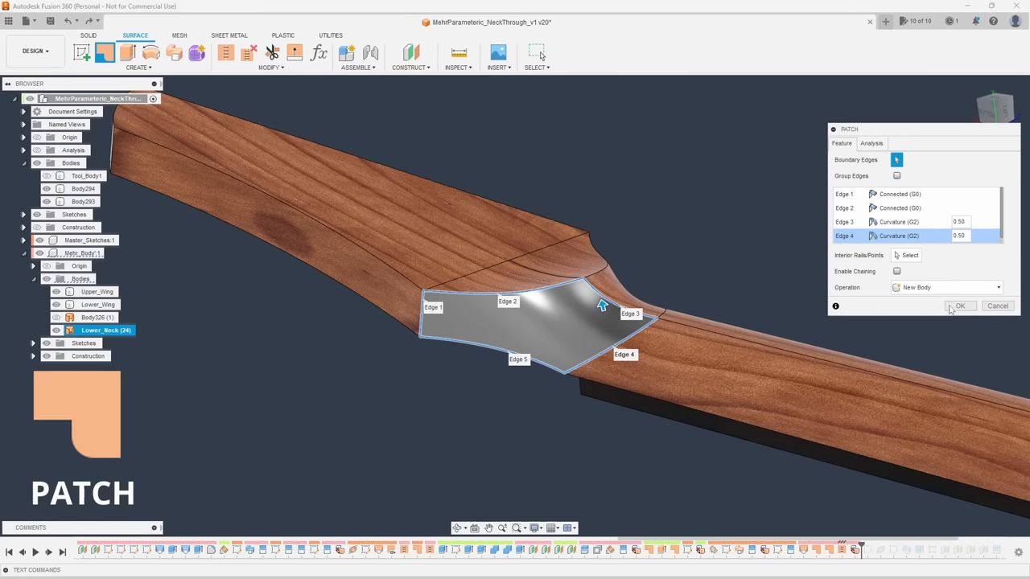
{"action": "left_click", "coordinate": [960, 305]}
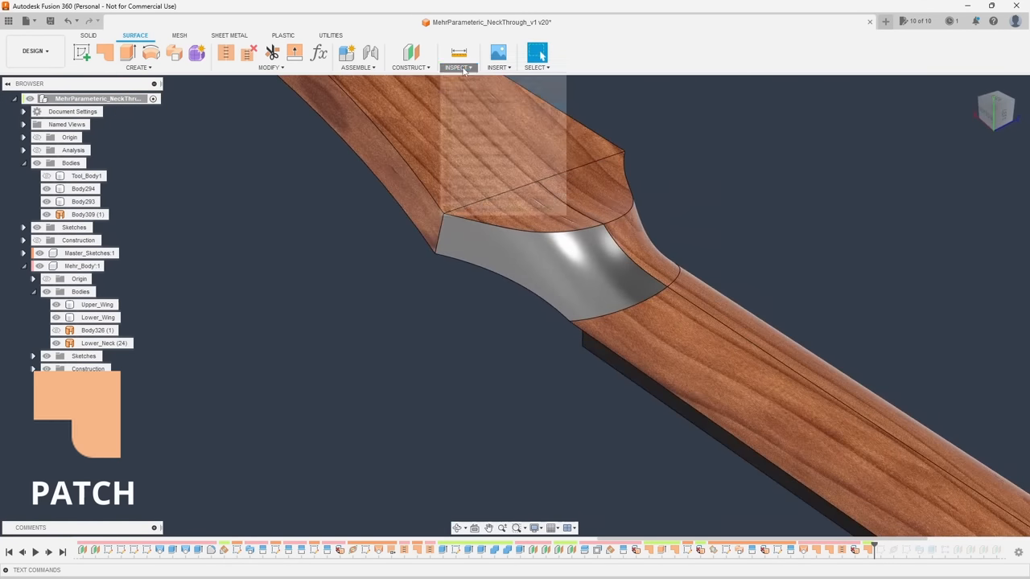
{"action": "left_click", "coordinate": [457, 51]}
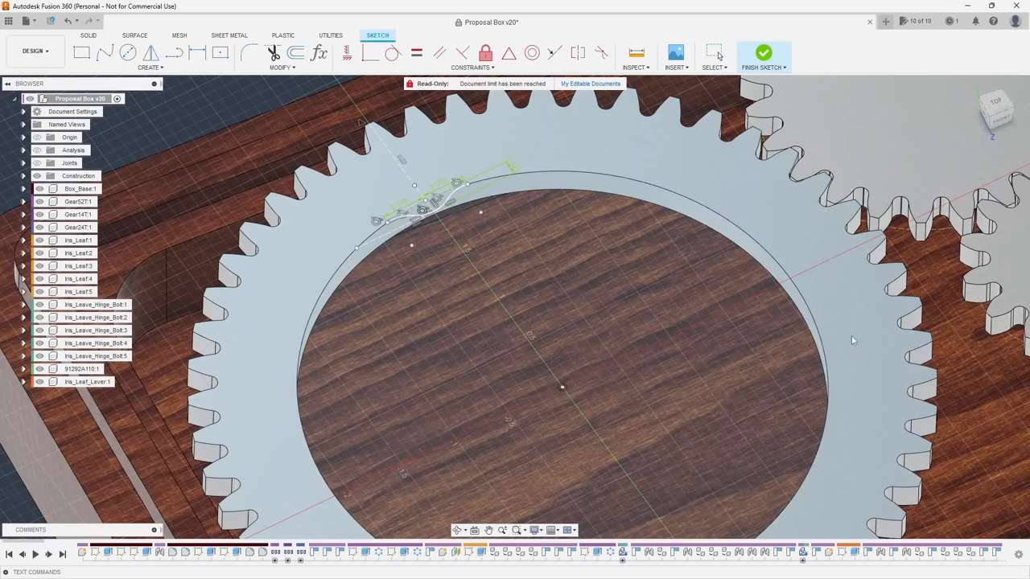
{"action": "mouse_move", "coordinate": [801, 327]}
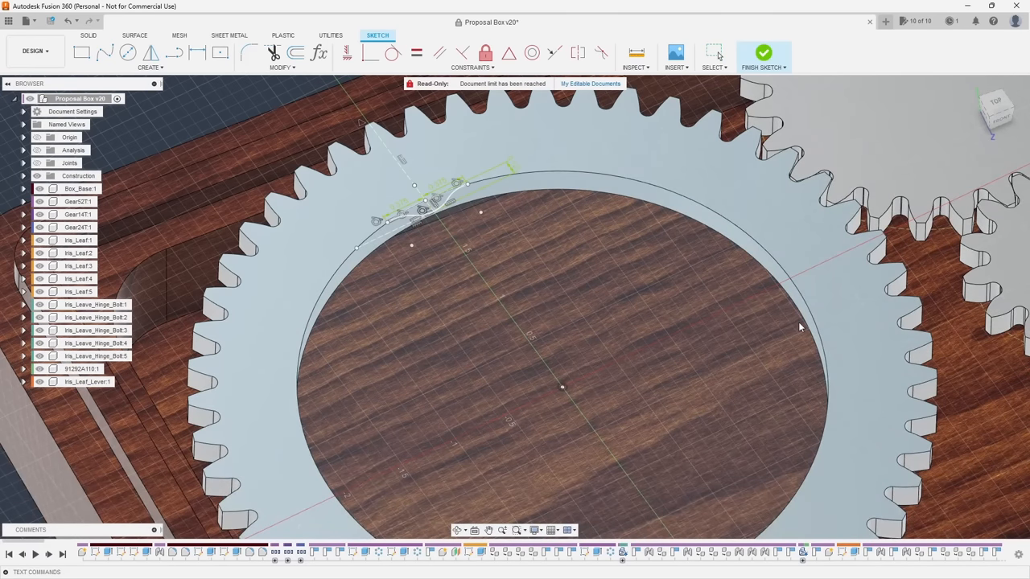
Finish the gear sketch, review the full iris mechanism and bring up the wooden guitar model
{"action": "left_click", "coordinate": [763, 55]}
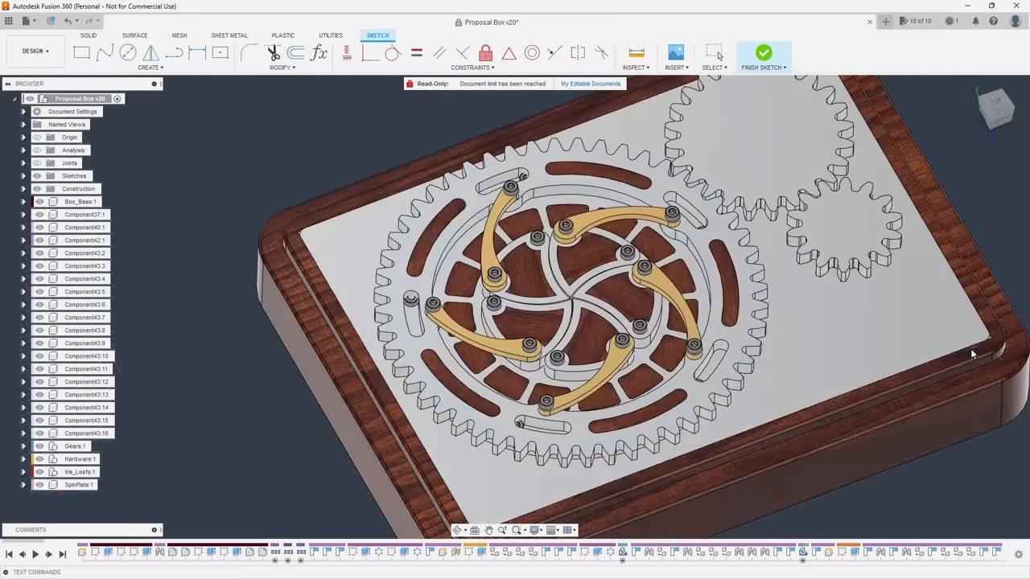
{"action": "left_click", "coordinate": [762, 53]}
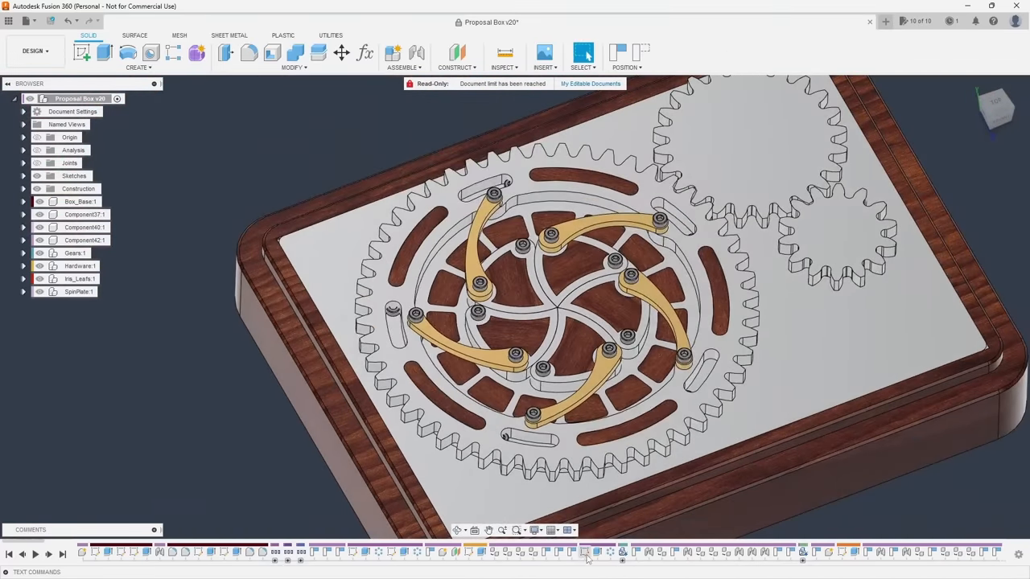
{"action": "left_click", "coordinate": [584, 552]}
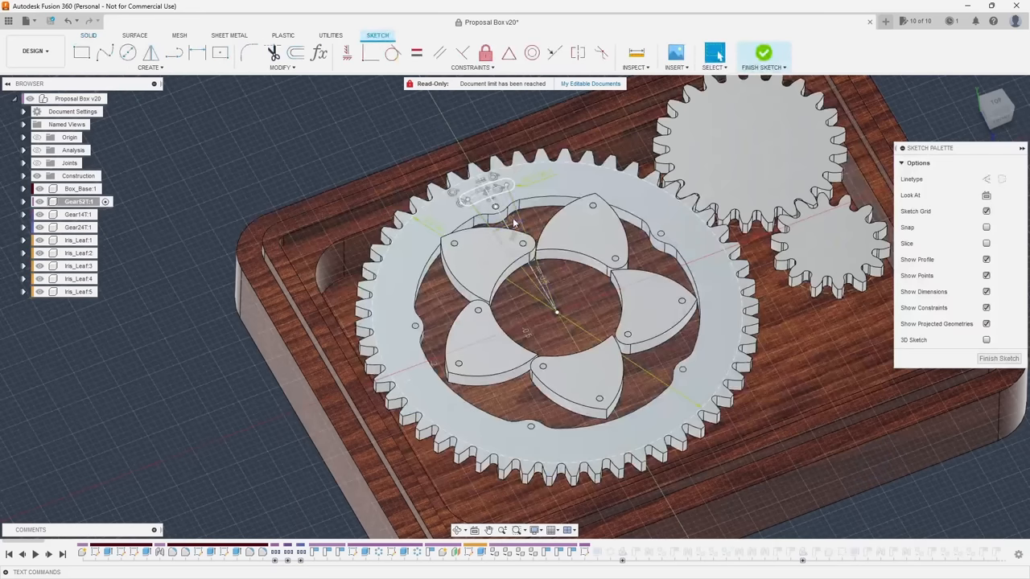
{"action": "left_click", "coordinate": [579, 233]}
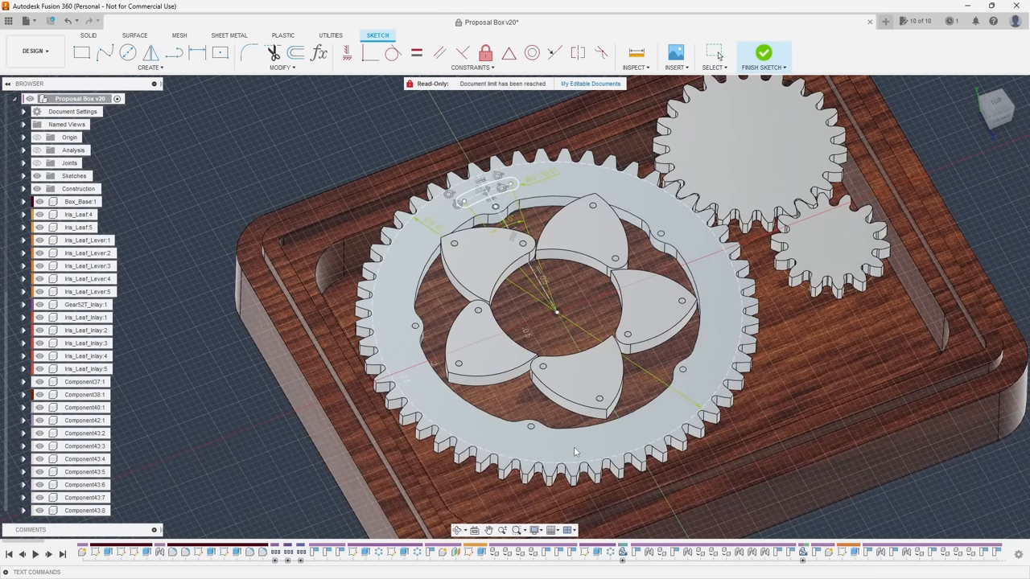
{"action": "left_click", "coordinate": [763, 53]}
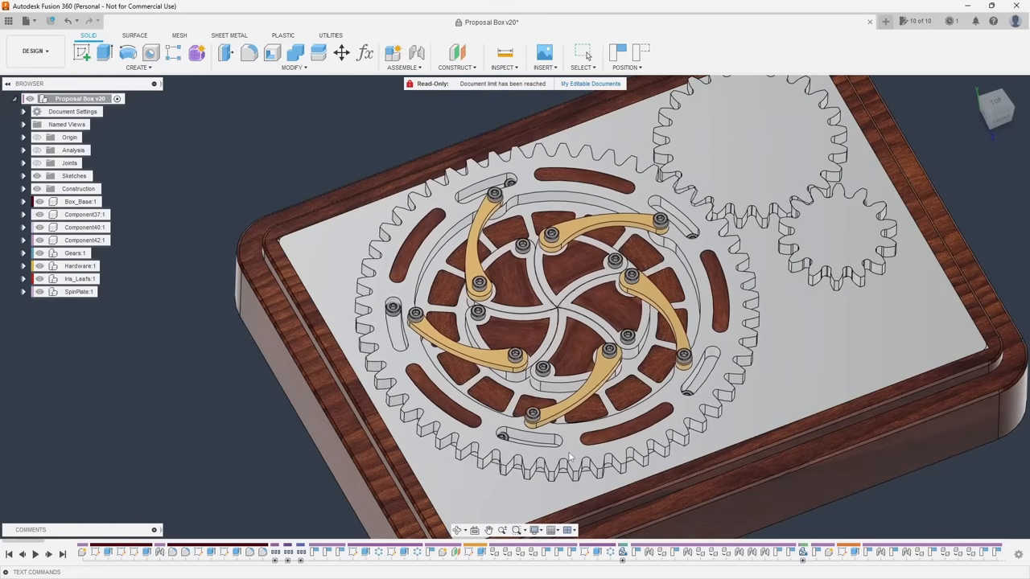
{"action": "scroll", "scroll_direction": "up", "scroll_amount": 3}
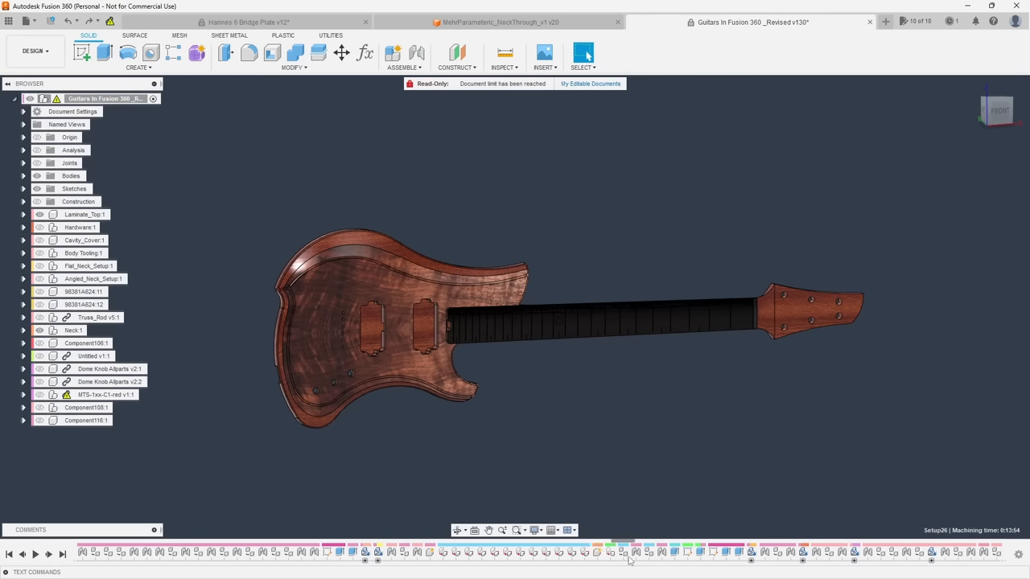
Edit the guitar body outline's width dimension, then begin jointing the neck to the body
{"action": "left_click_drag", "start_coordinate": [624, 541], "coordinate": [776, 541]}
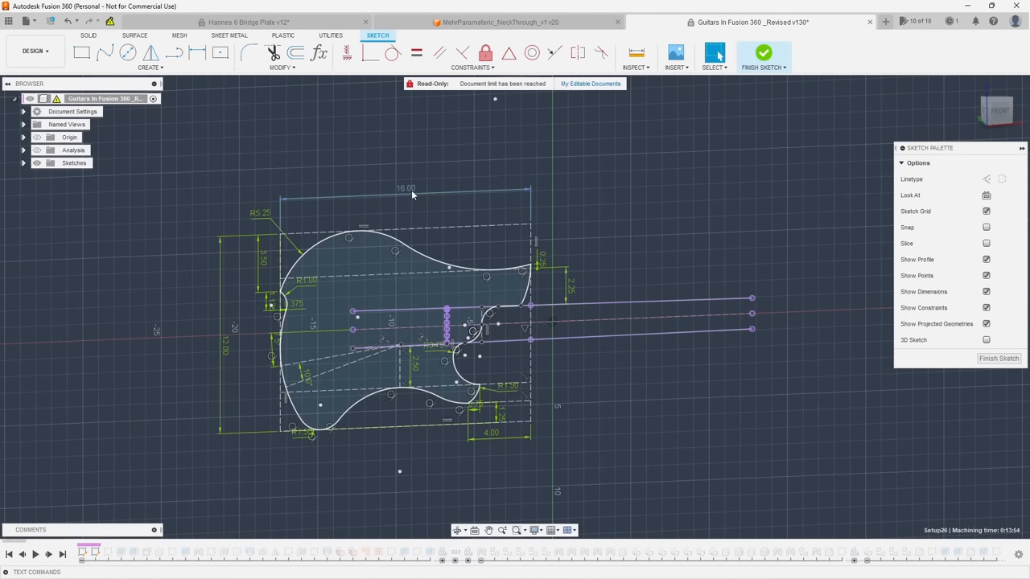
{"action": "double_click", "coordinate": [406, 189]}
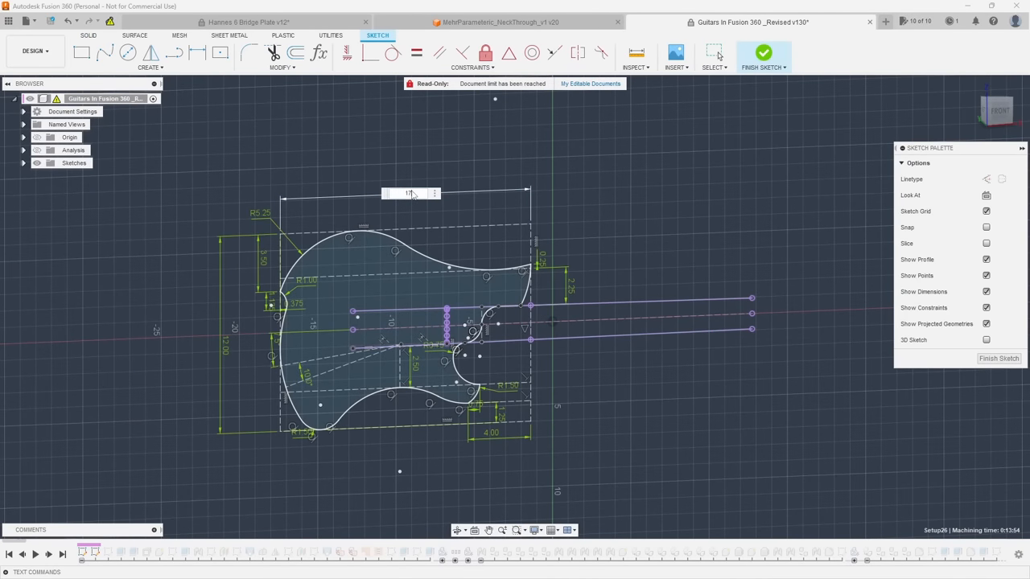
{"action": "left_click", "coordinate": [763, 52]}
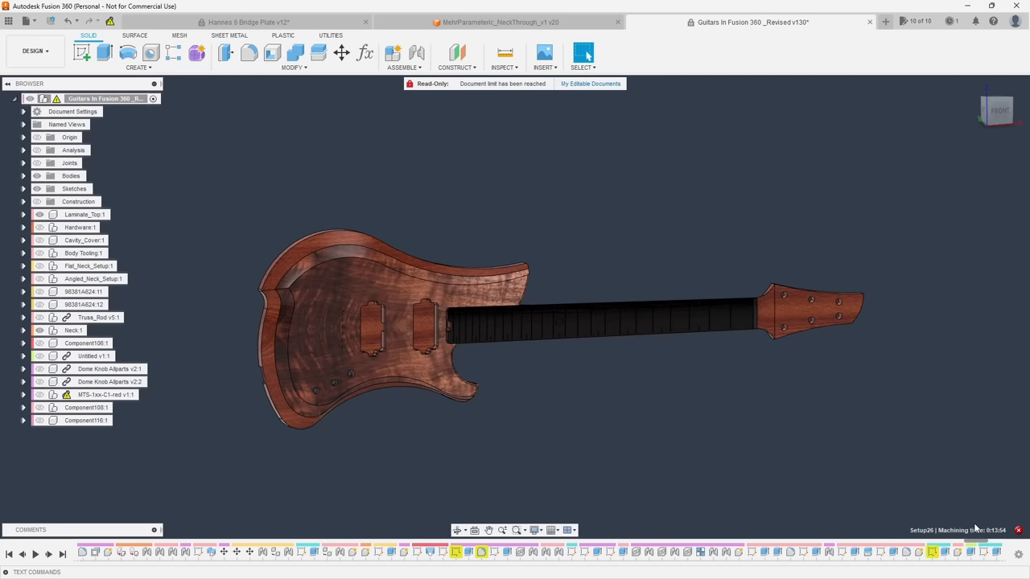
{"action": "left_click", "coordinate": [491, 23]}
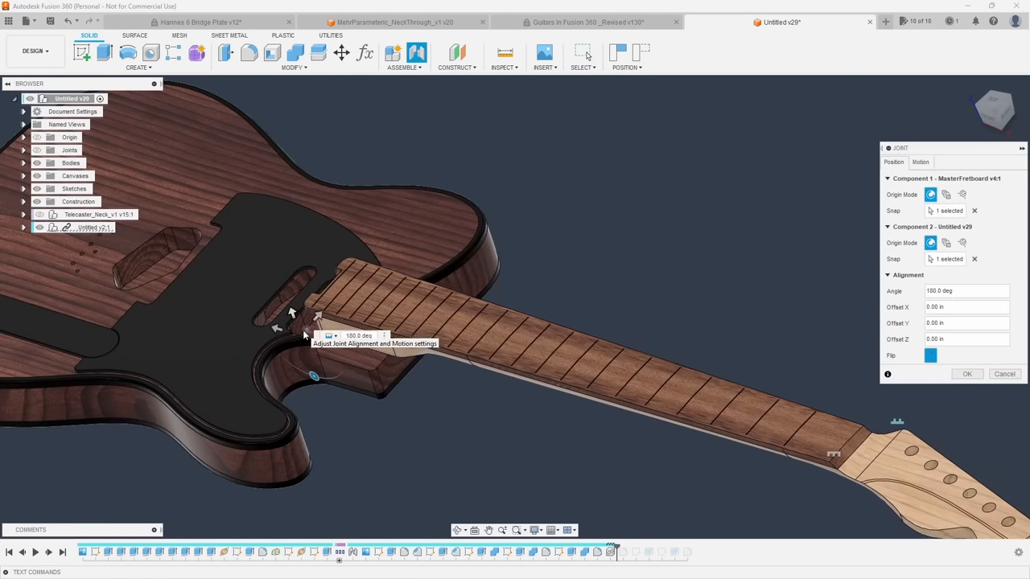
Show the neck-through guitar's user parameters, then switch to the red pegboard organizer design
{"action": "left_click", "coordinate": [394, 22]}
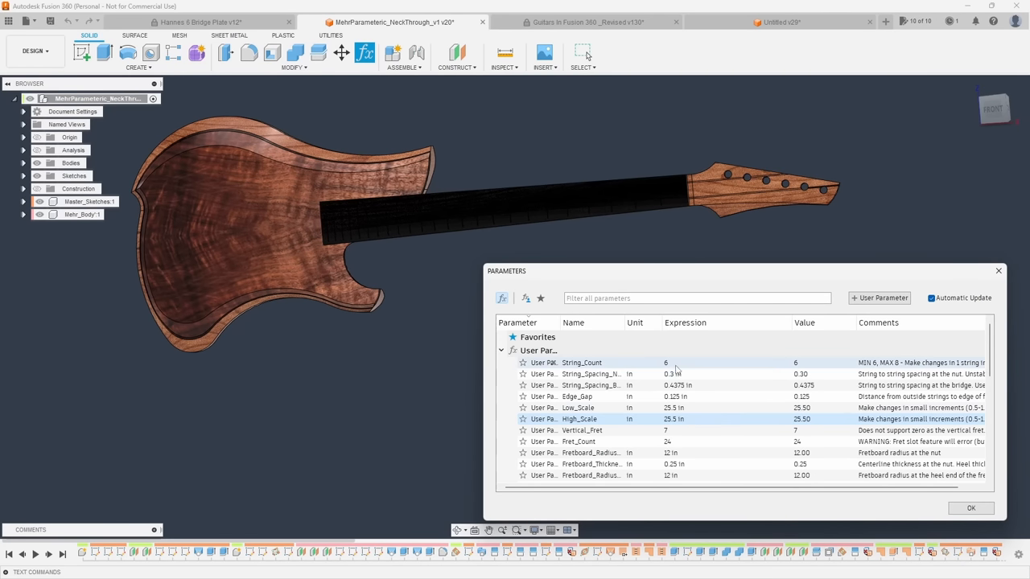
{"action": "left_click", "coordinate": [724, 364]}
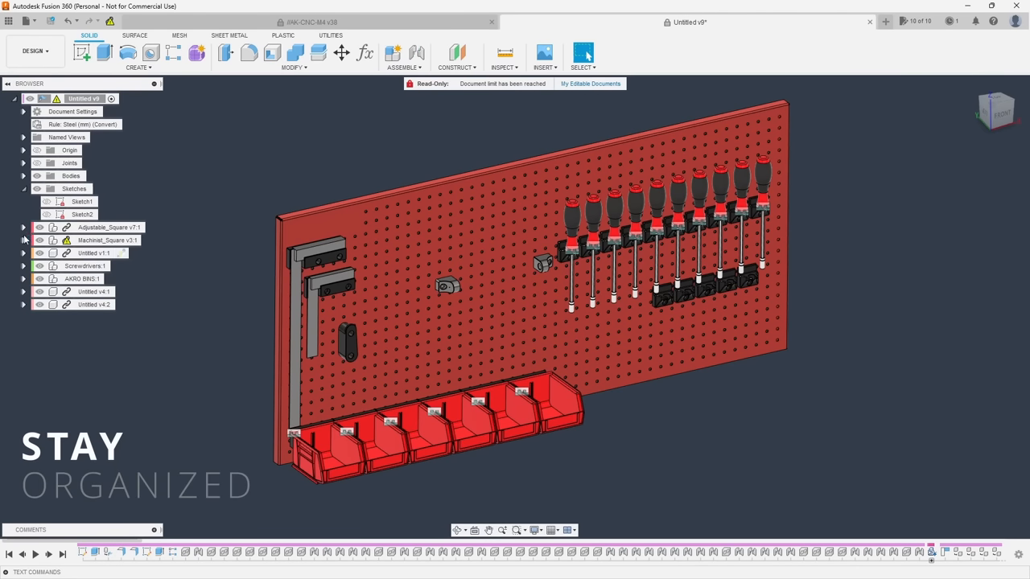
Expand the pegboard components, then browse the CNC router's BaseFrame and Gantry rail parts
{"action": "left_click", "coordinate": [22, 252]}
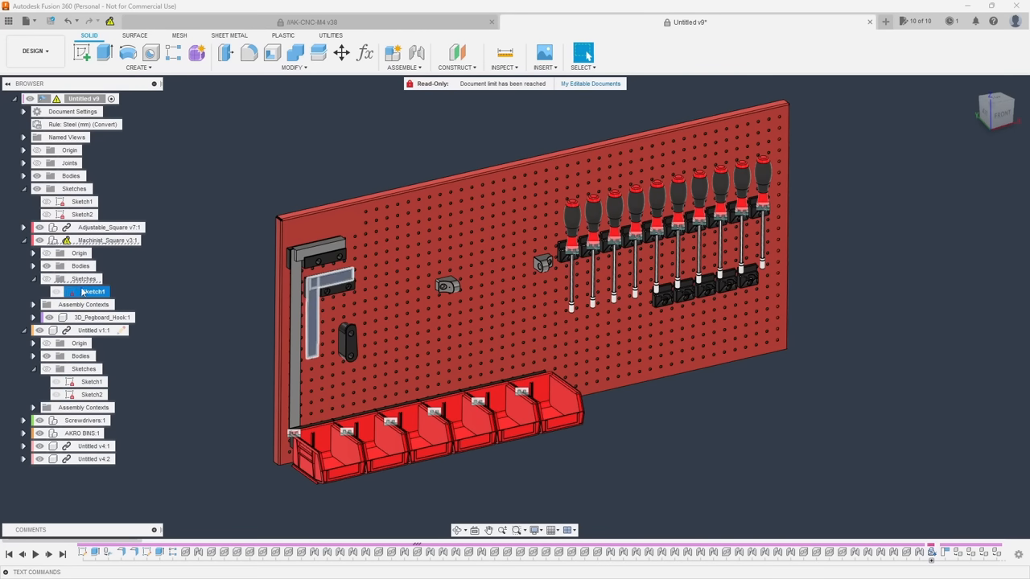
{"action": "left_click", "coordinate": [312, 22]}
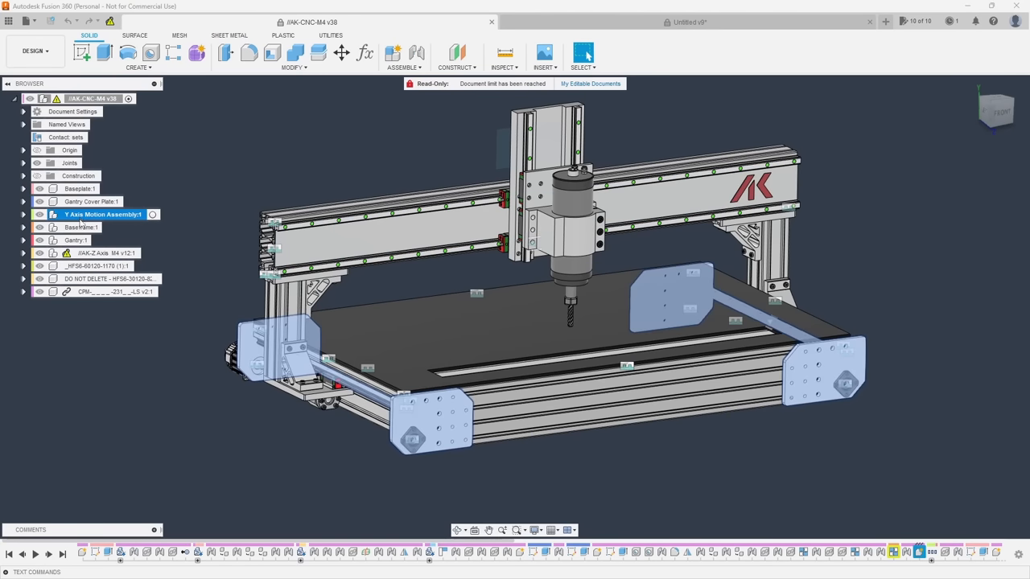
{"action": "left_click", "coordinate": [84, 227]}
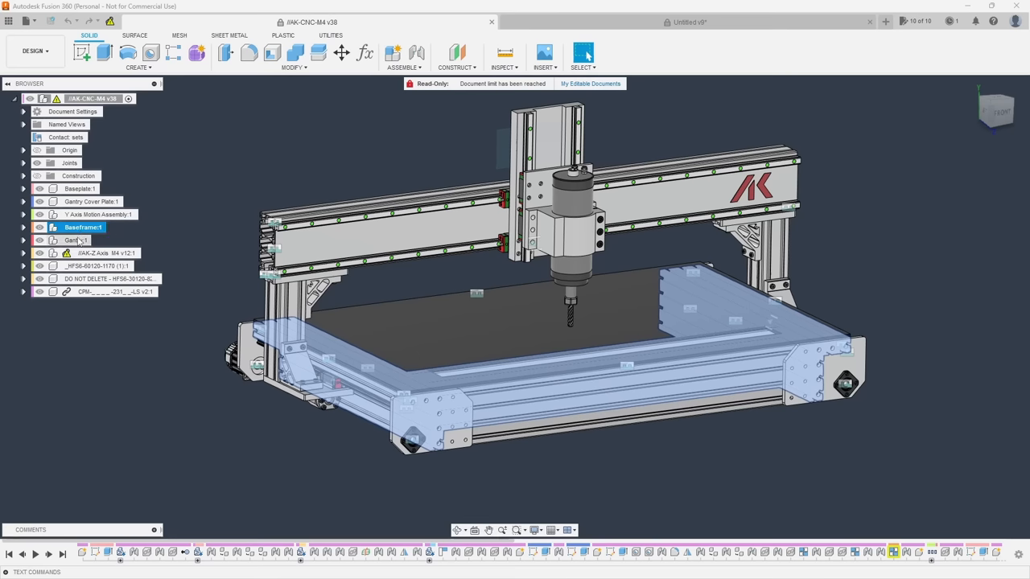
{"action": "left_click", "coordinate": [22, 240]}
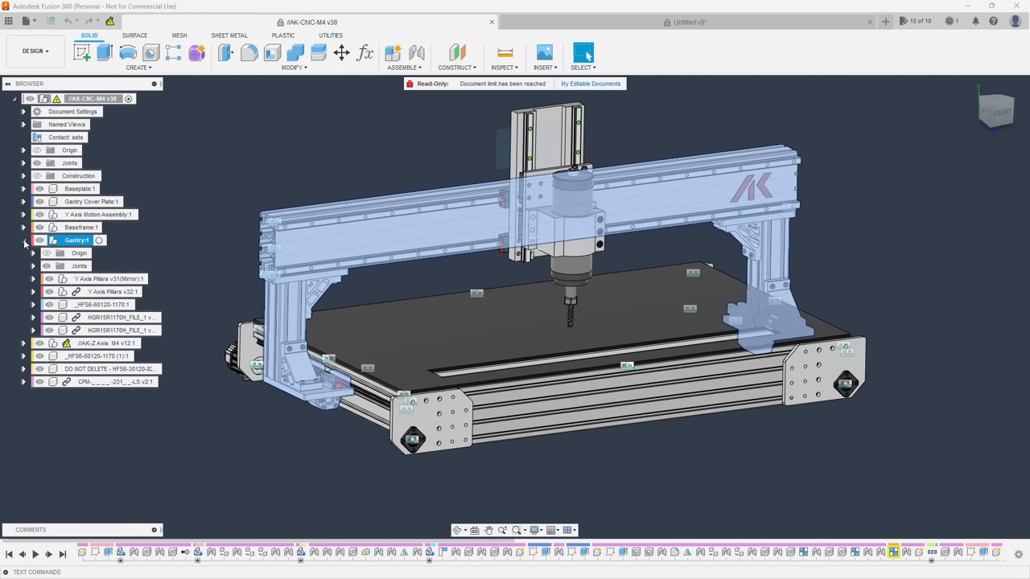
{"action": "left_click", "coordinate": [100, 304]}
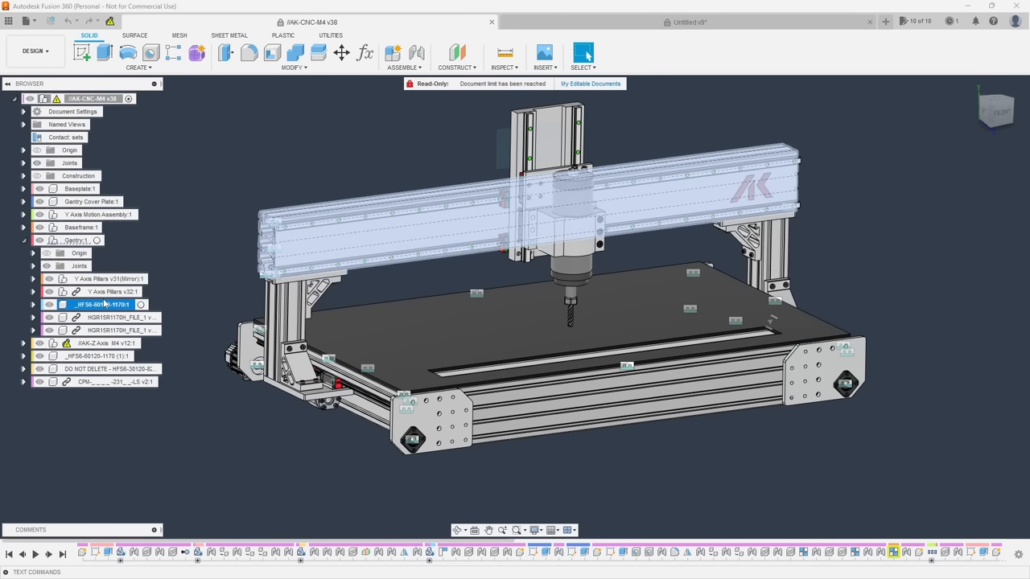
{"action": "left_click", "coordinate": [113, 291]}
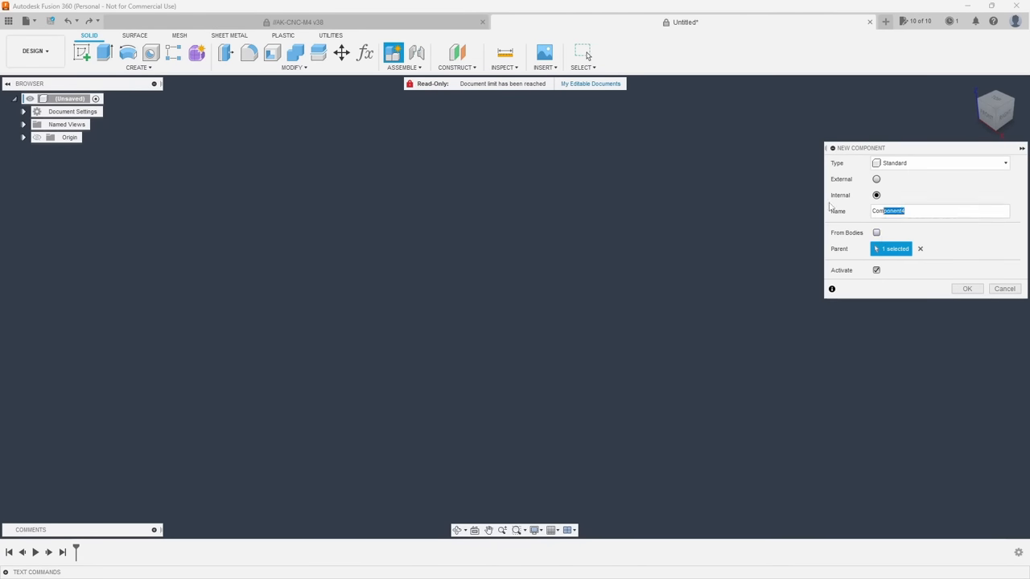
Name the new component starting 'Fra' and switch to the Camera_Platform design
{"action": "type", "text": "Fra"}
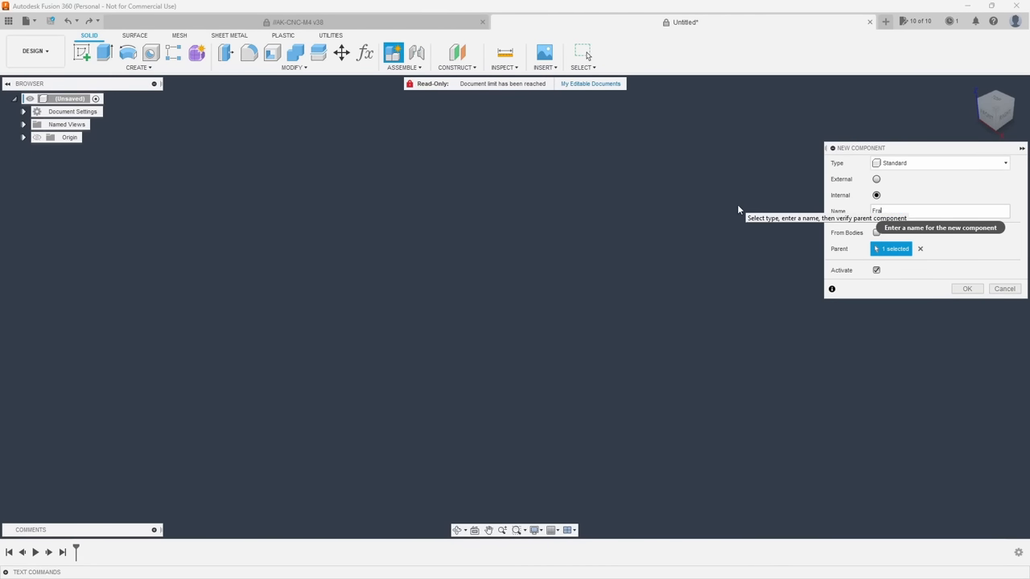
{"action": "left_click", "coordinate": [138, 68]}
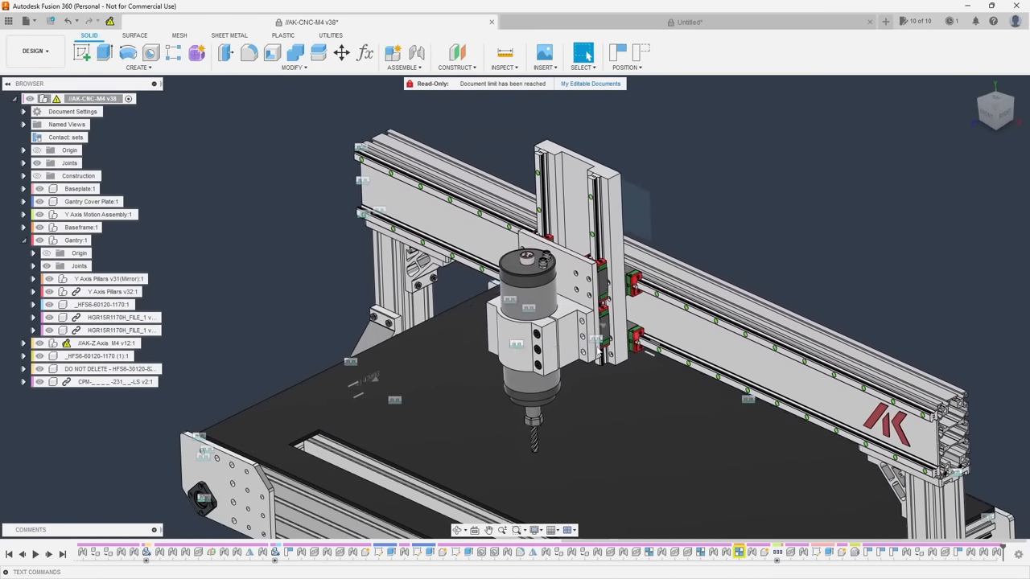
{"action": "left_click", "coordinate": [684, 22]}
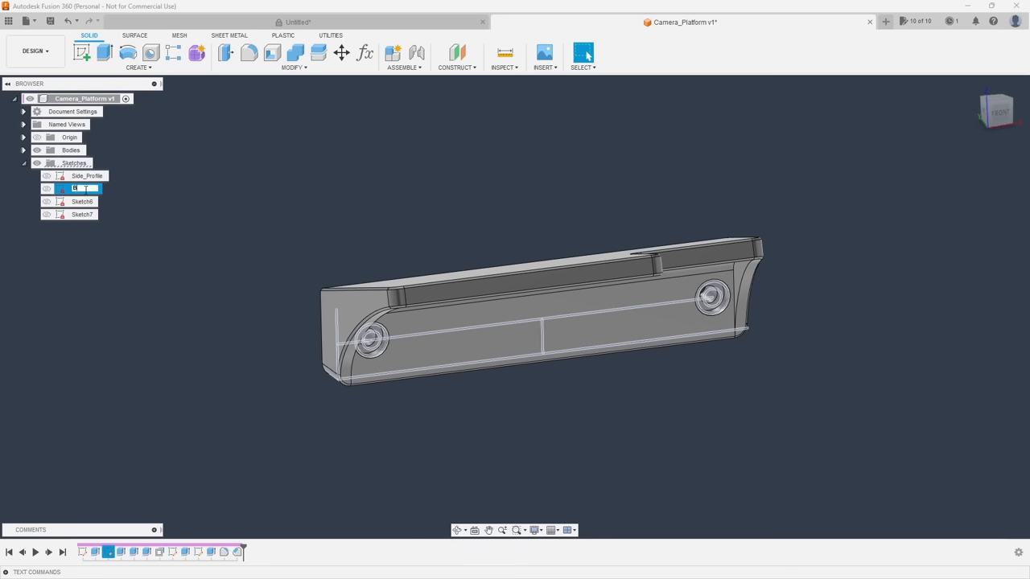
Rename the camera platform sketch to Bolt_Pattern and confirm it
{"action": "type", "text": "Bolt_Pattern"}
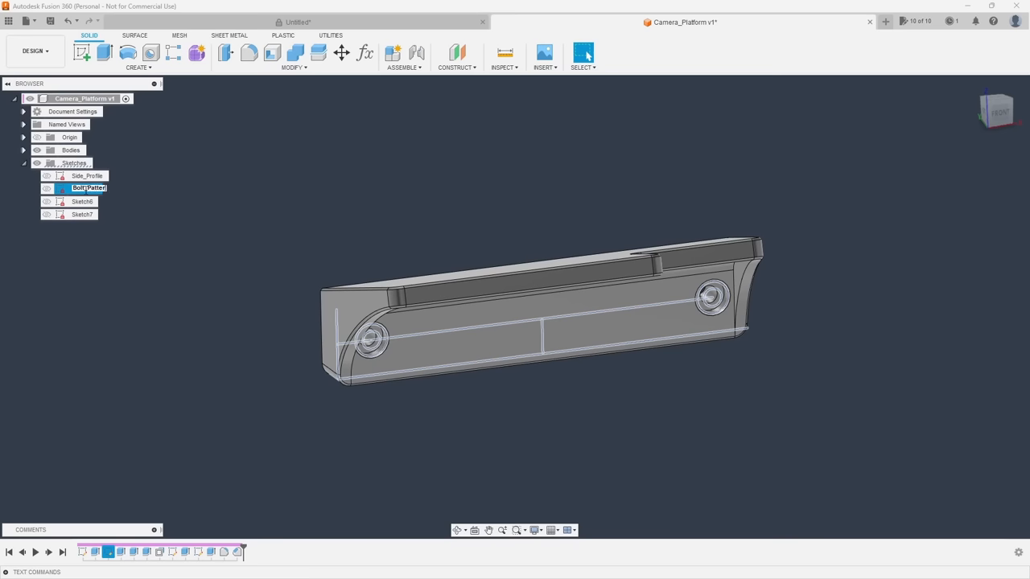
{"action": "left_click", "coordinate": [84, 201]}
{"action": "type", "text": "rimary Extrude"}
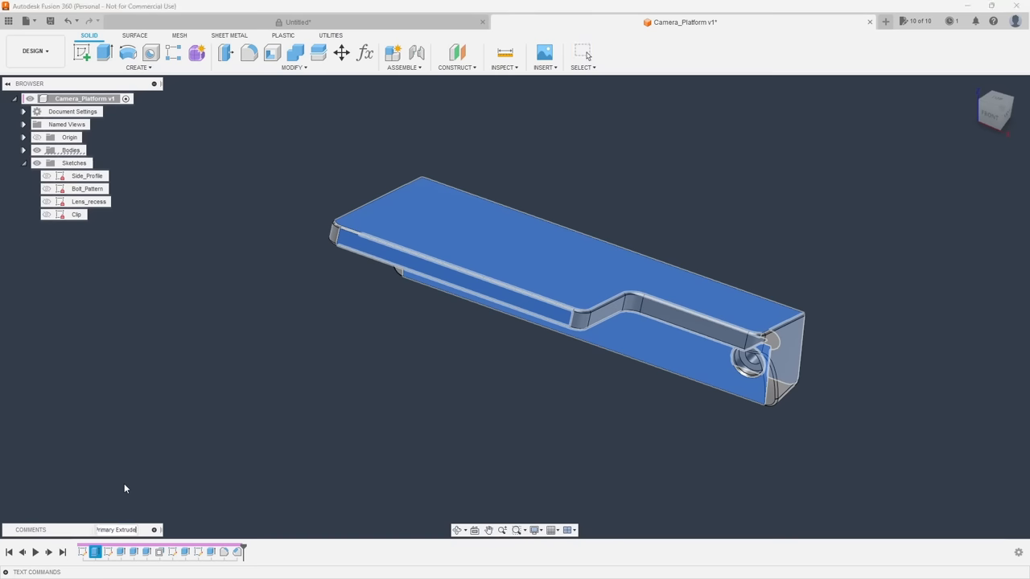
{"action": "mouse_move", "coordinate": [95, 552]}
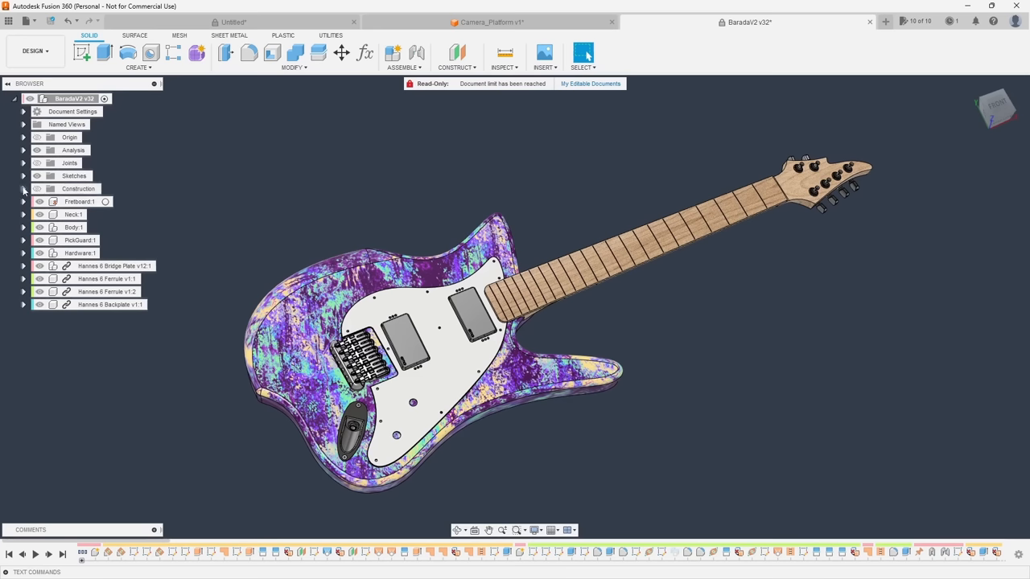
Expand the guitar's browser folders to inspect its construction items
{"action": "left_click", "coordinate": [25, 189]}
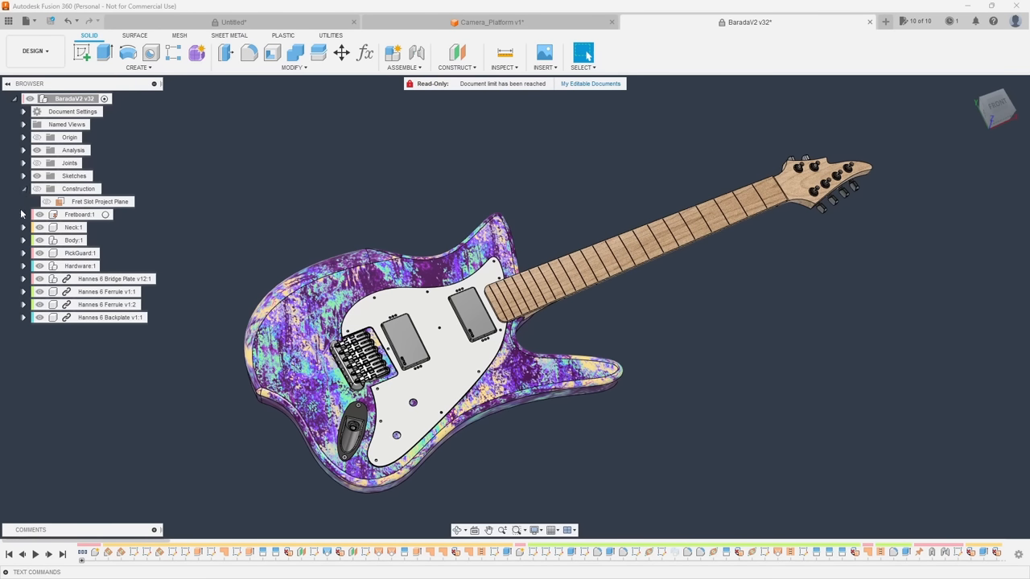
{"action": "left_click", "coordinate": [22, 214]}
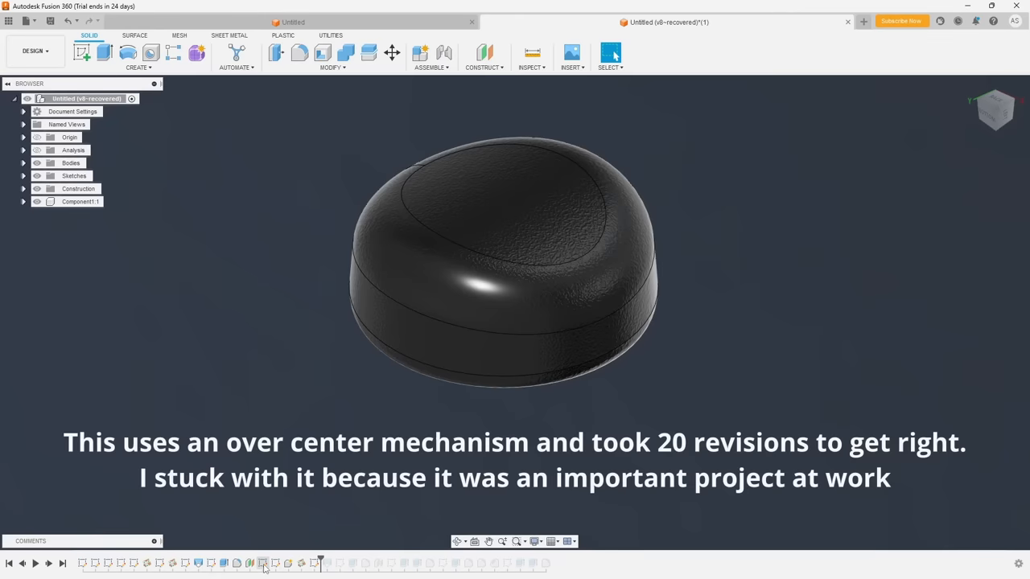
Show the keyboard case toolpath simulation with stock colour-coded against the case
{"action": "left_click", "coordinate": [267, 563]}
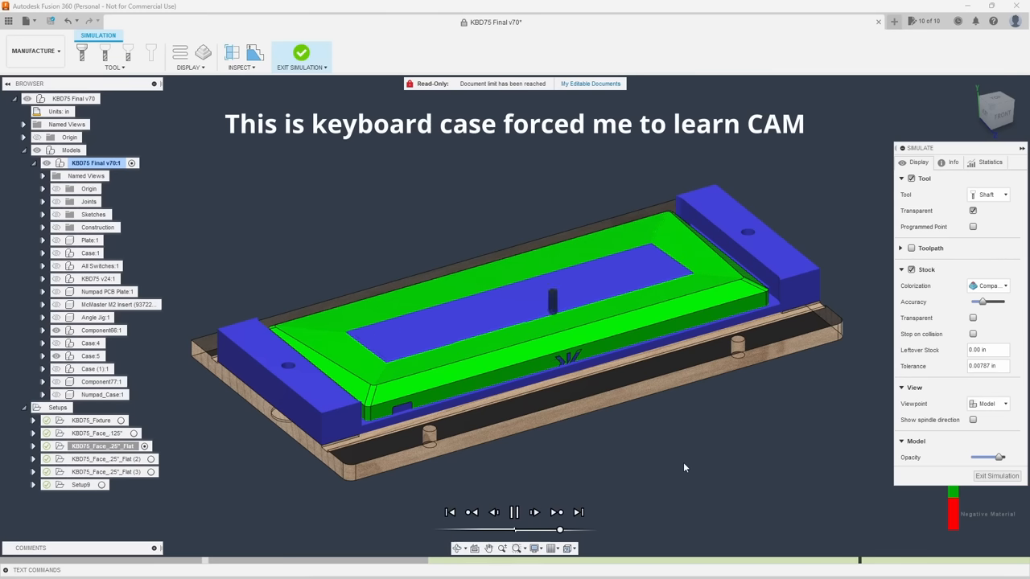
Place a dimensioned horizontal sketch line beside the screwdriver shaft
{"action": "left_click", "coordinate": [515, 511]}
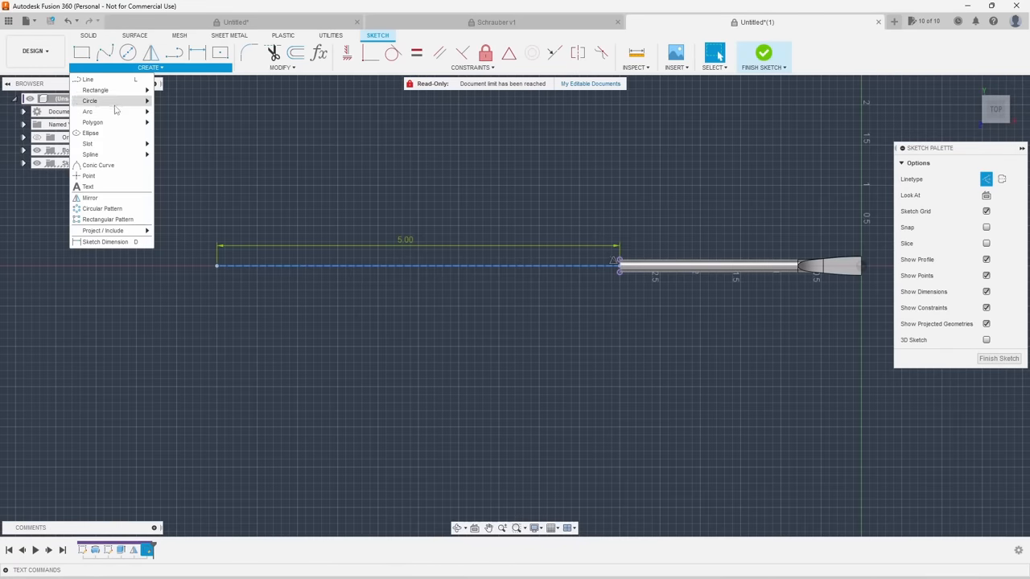
Revolve the handle profile around the shaft centreline into a solid handle
{"action": "left_click", "coordinate": [90, 154]}
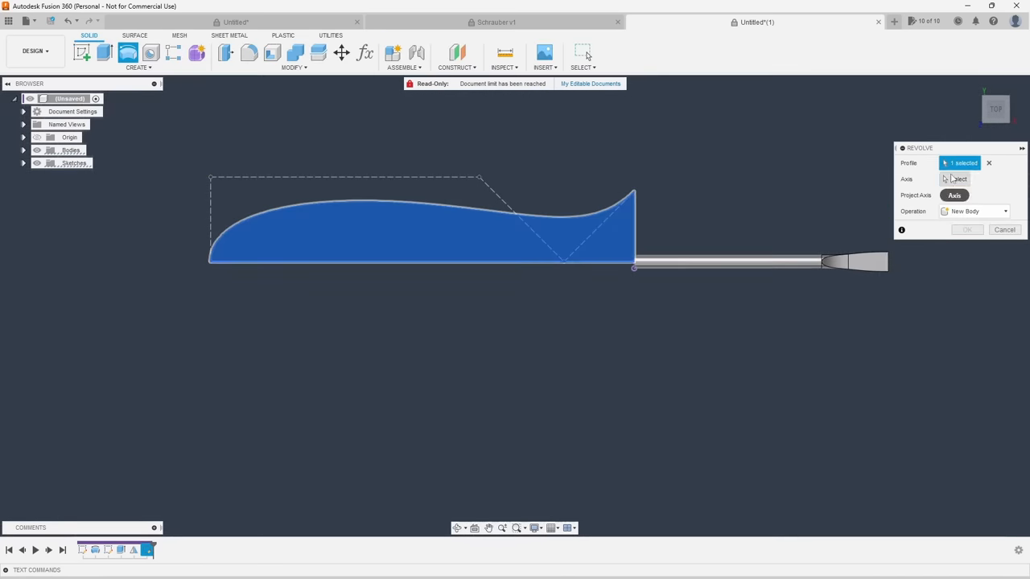
{"action": "left_click", "coordinate": [965, 229]}
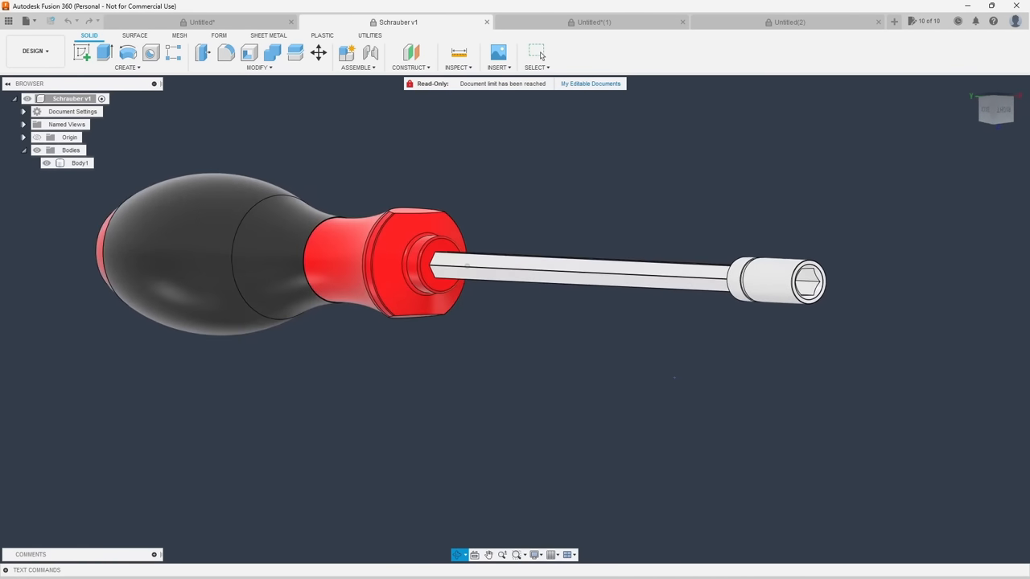
{"action": "left_click", "coordinate": [550, 555]}
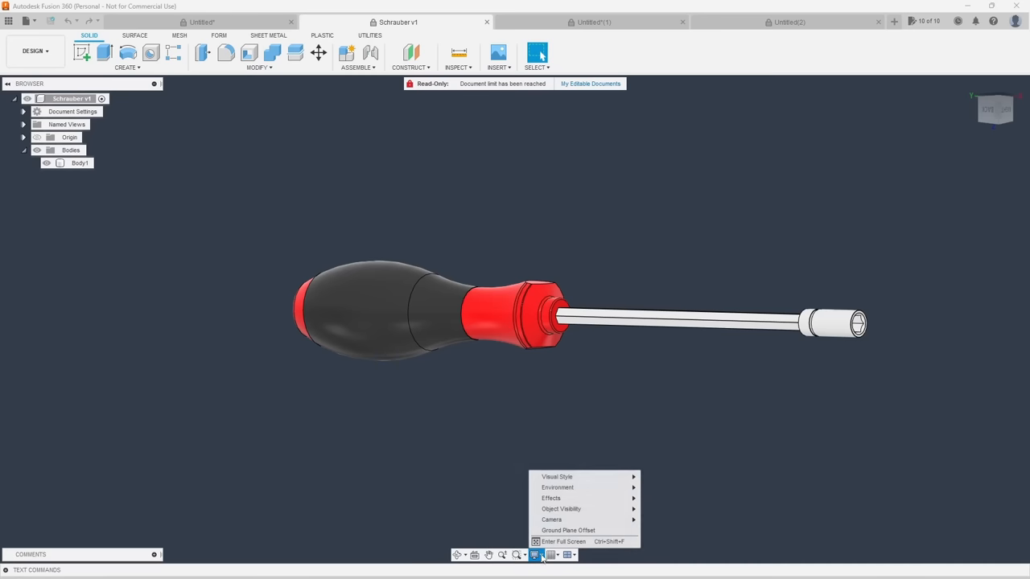